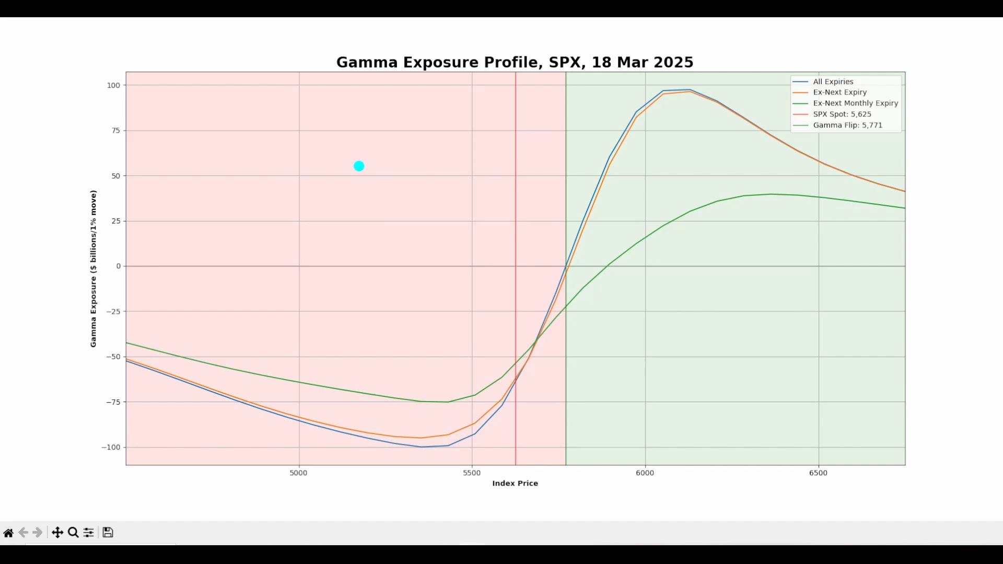
{"action": "mouse_move", "coordinate": [470, 240]}
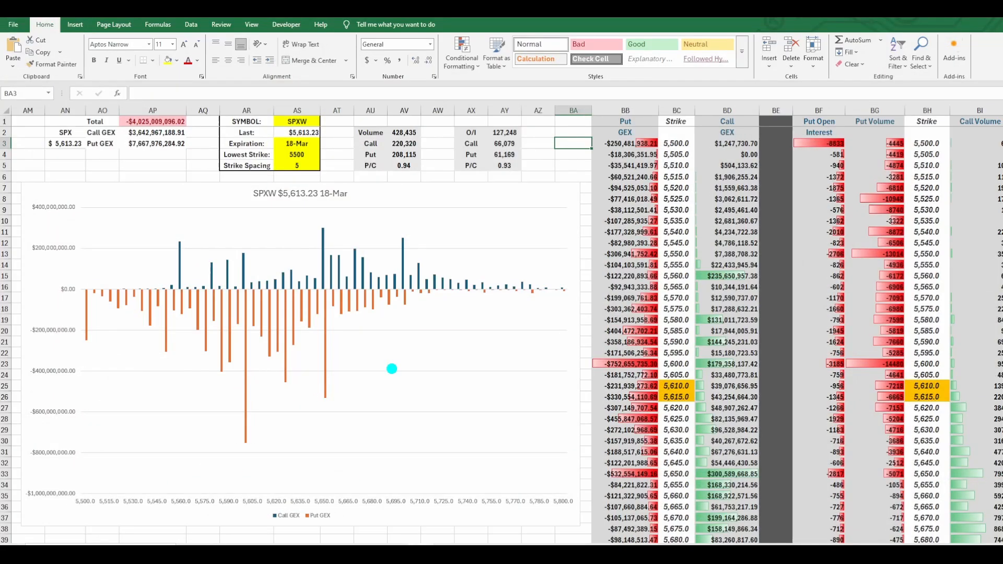
{"action": "mouse_move", "coordinate": [826, 108]}
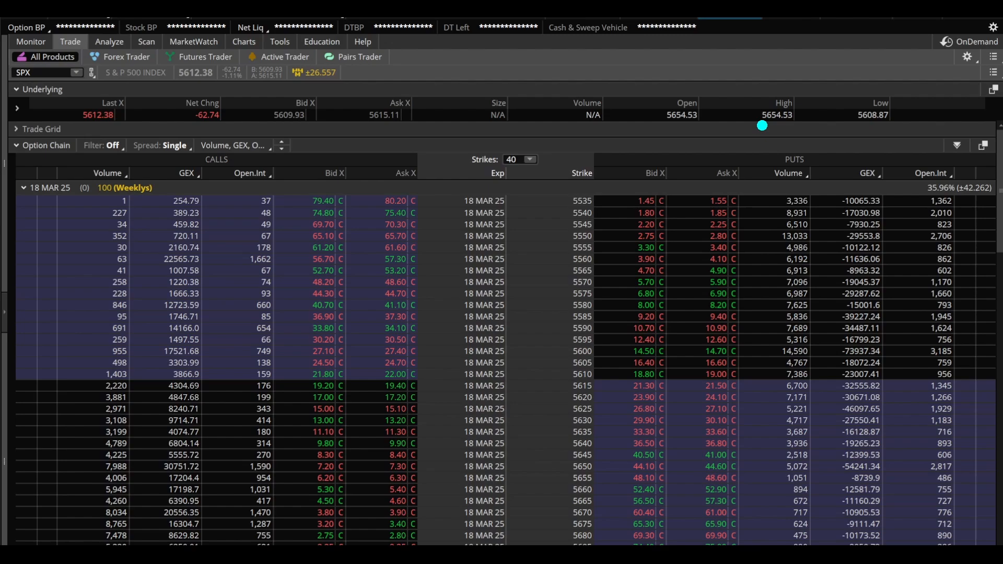
{"action": "mouse_move", "coordinate": [800, 135]}
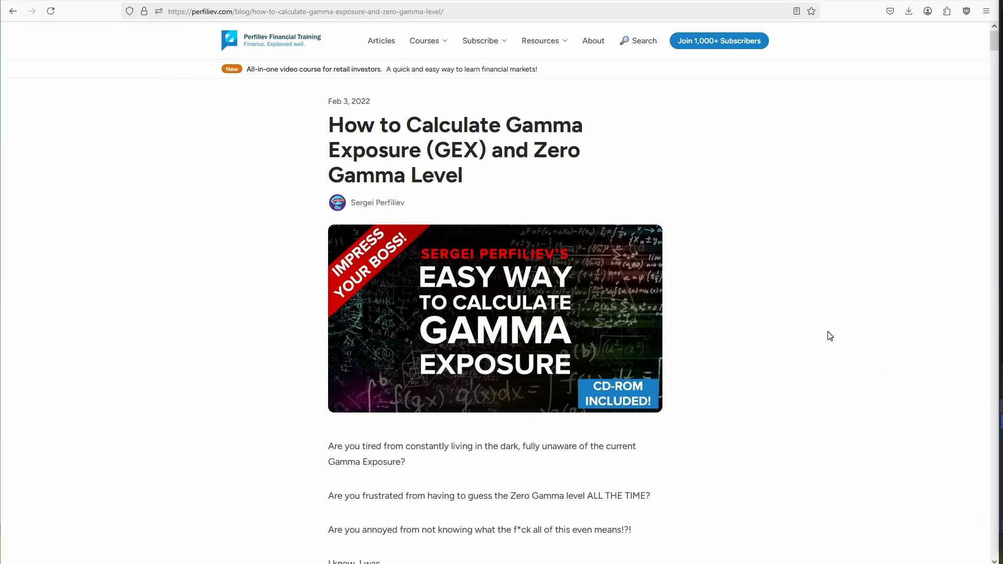
{"action": "mouse_move", "coordinate": [634, 153]}
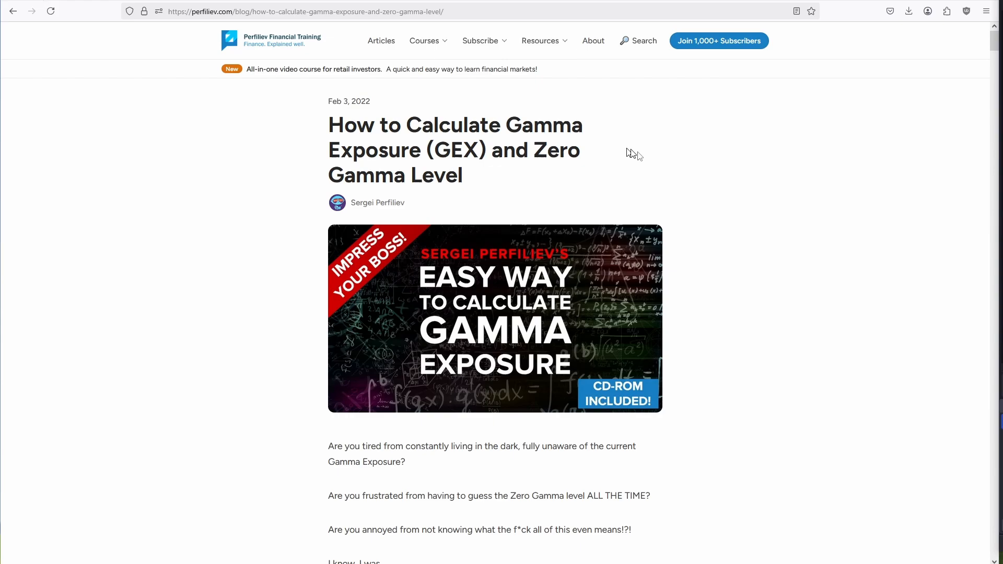
{"action": "mouse_move", "coordinate": [776, 285]}
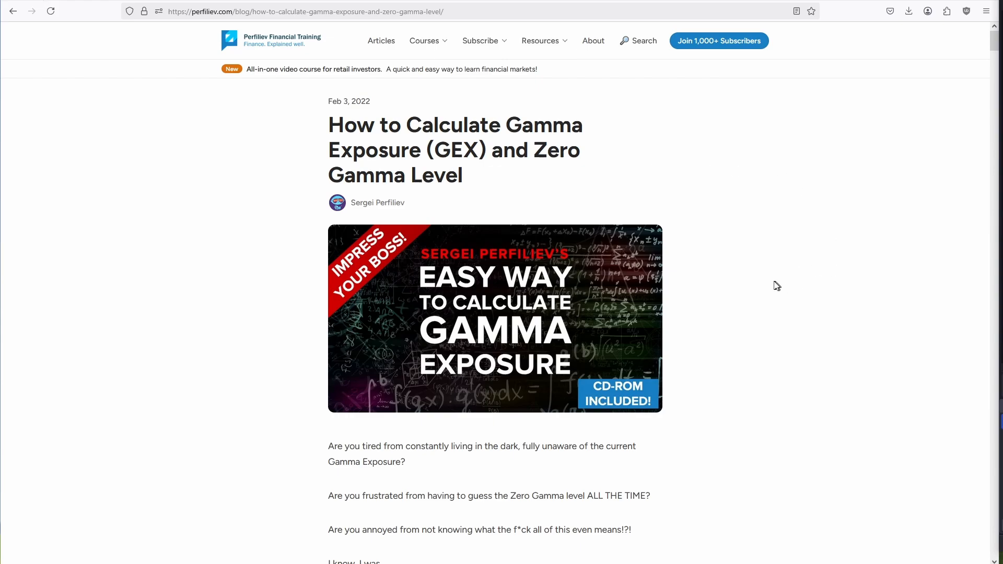
{"action": "mouse_move", "coordinate": [743, 349]}
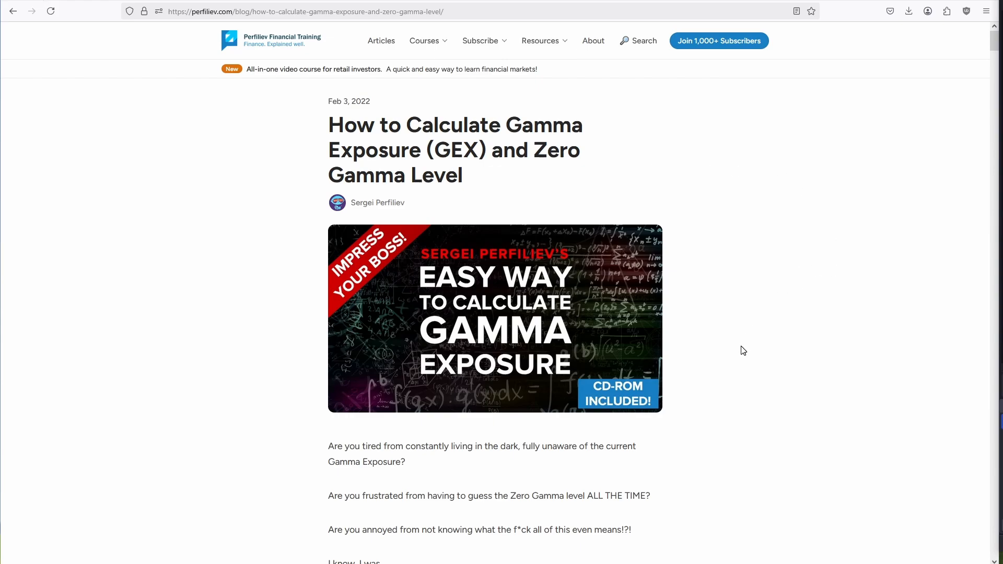
{"action": "mouse_move", "coordinate": [739, 344]}
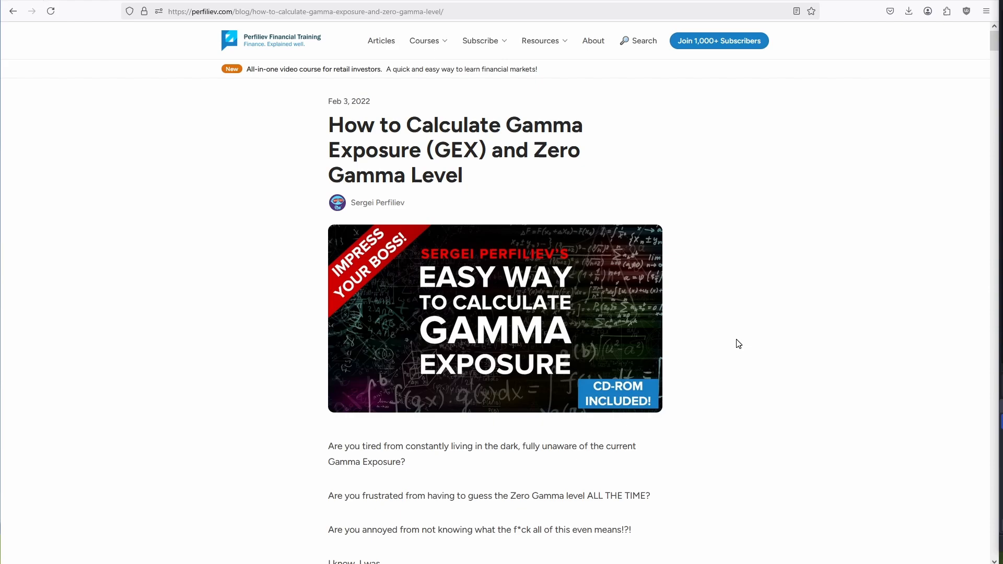
{"action": "mouse_move", "coordinate": [710, 389]}
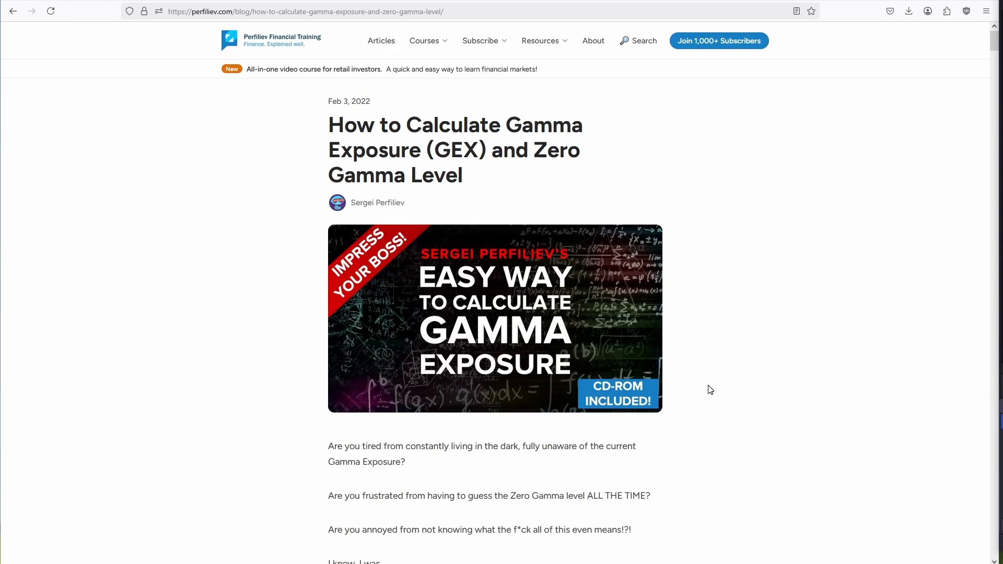
{"action": "mouse_move", "coordinate": [748, 373]}
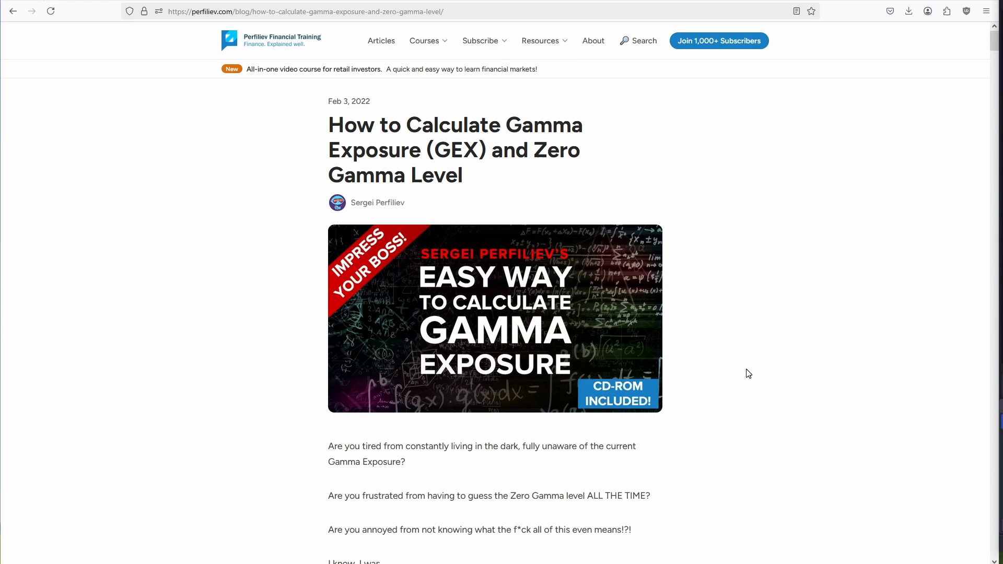
{"action": "mouse_move", "coordinate": [763, 368]}
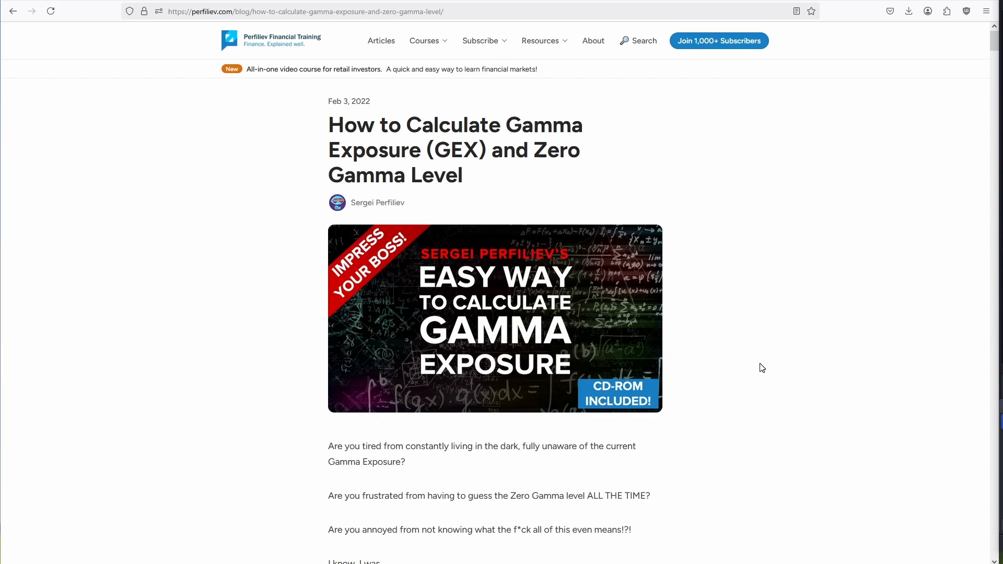
{"action": "mouse_move", "coordinate": [765, 378]}
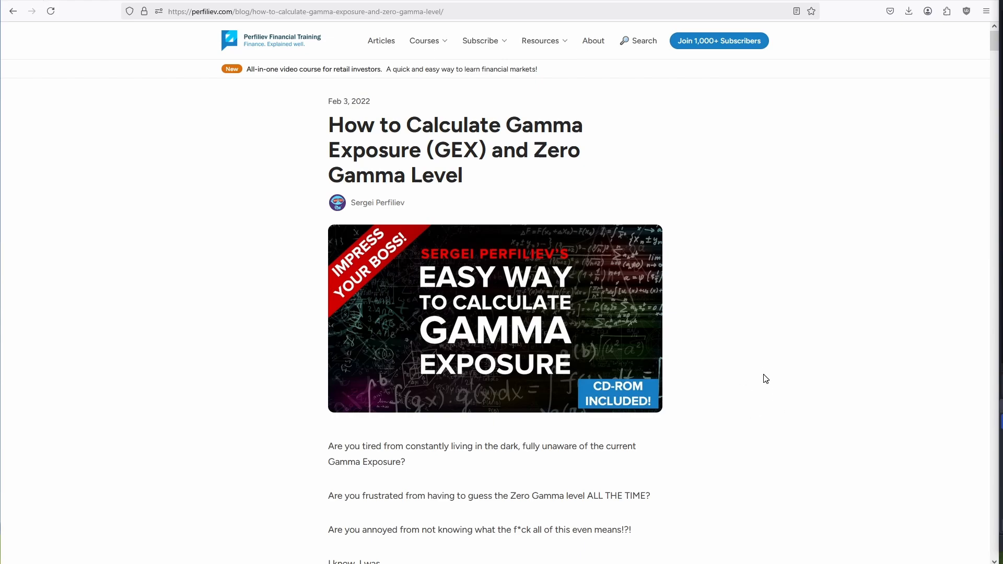
{"action": "mouse_move", "coordinate": [746, 372]}
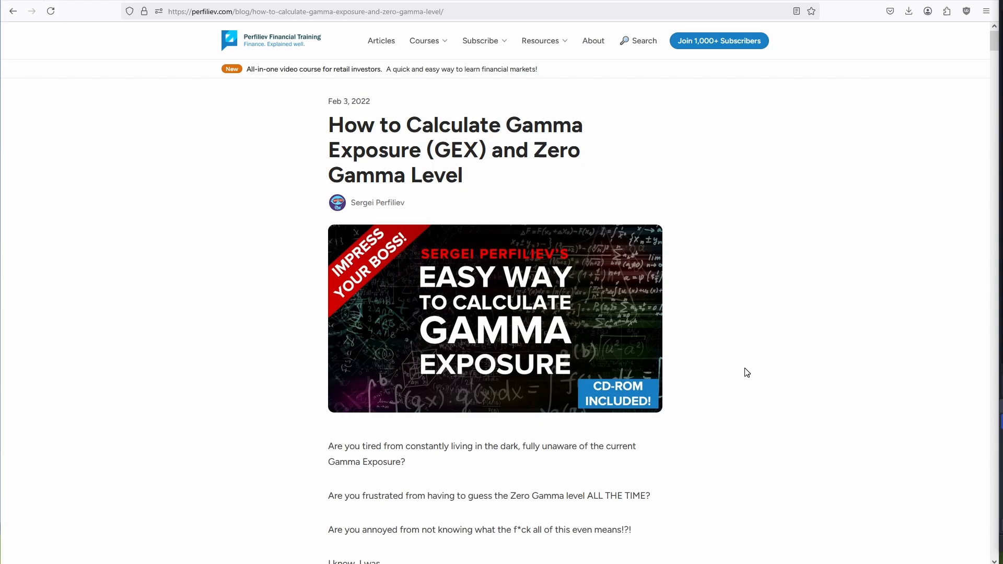
Scroll the gamma exposure article down to the paragraph linking CBOE delayed quotes for SPX data.
{"action": "scroll", "scroll_direction": "down", "scroll_amount": 3}
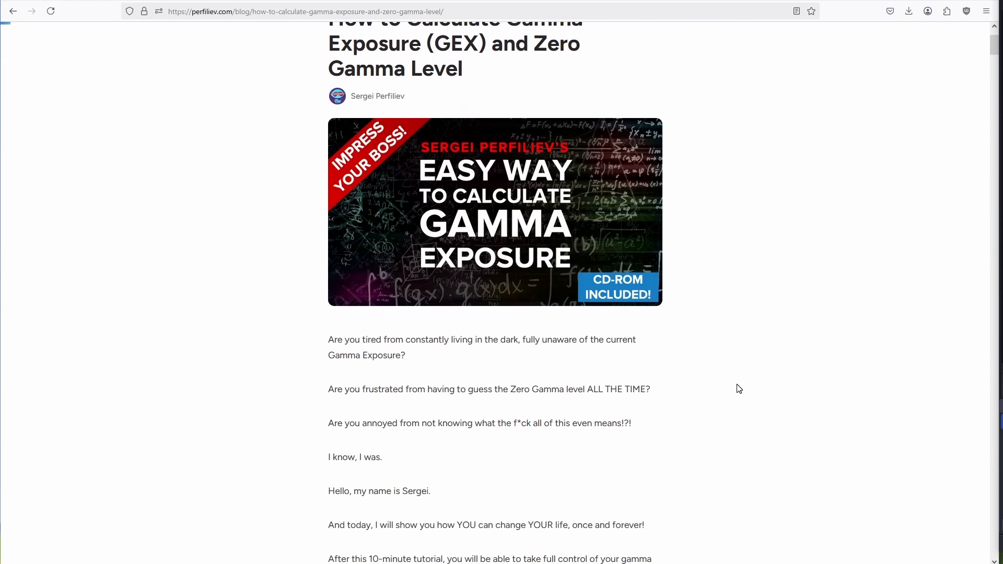
{"action": "scroll", "scroll_direction": "down", "scroll_amount": 3}
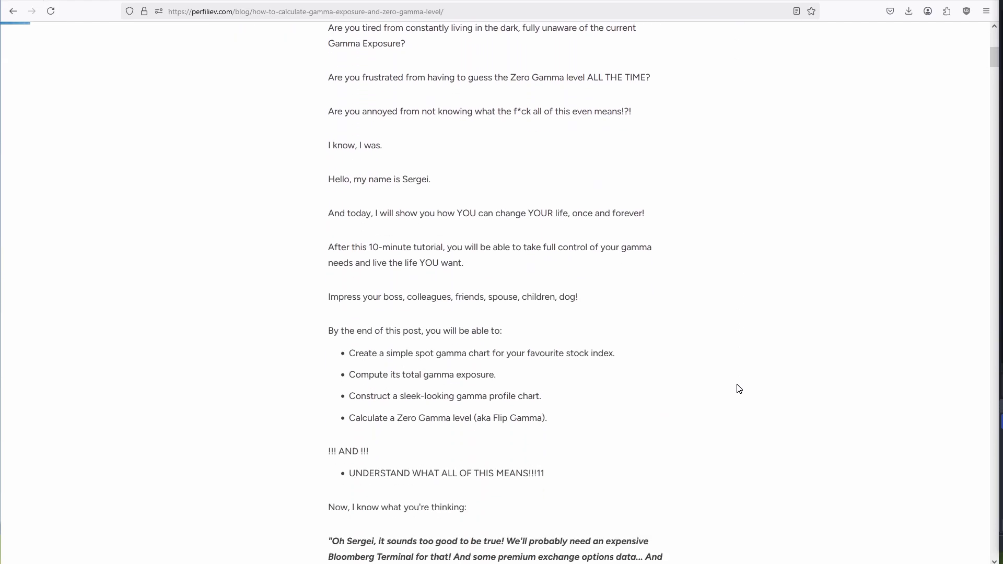
{"action": "scroll", "scroll_direction": "down", "scroll_amount": 3}
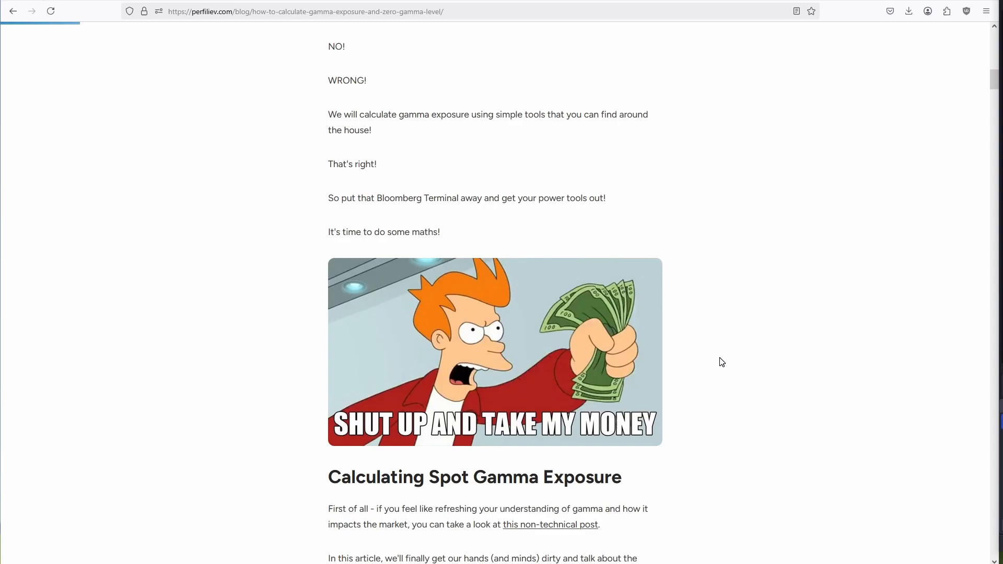
{"action": "scroll", "scroll_direction": "down", "scroll_amount": 3}
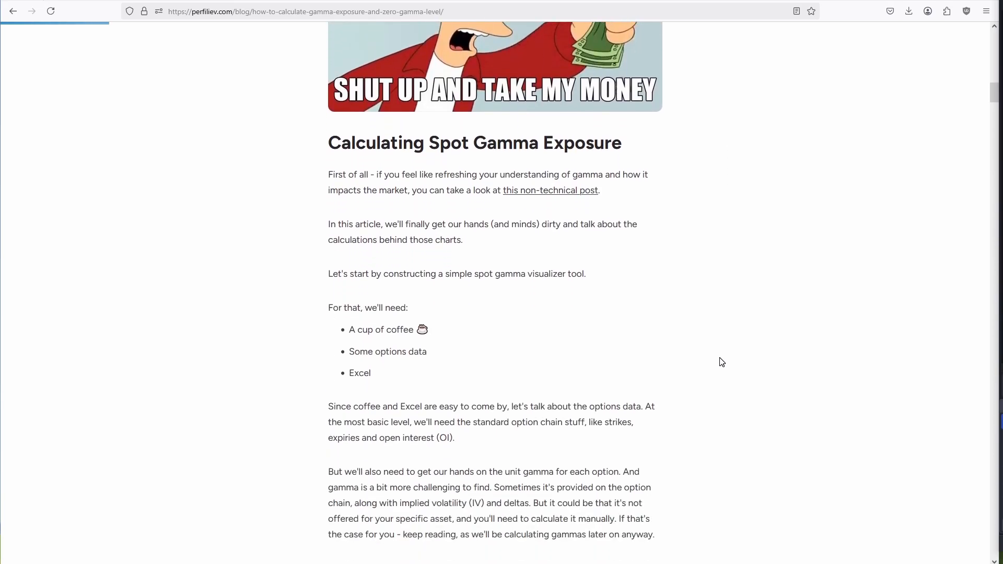
{"action": "scroll", "scroll_direction": "down", "scroll_amount": 3}
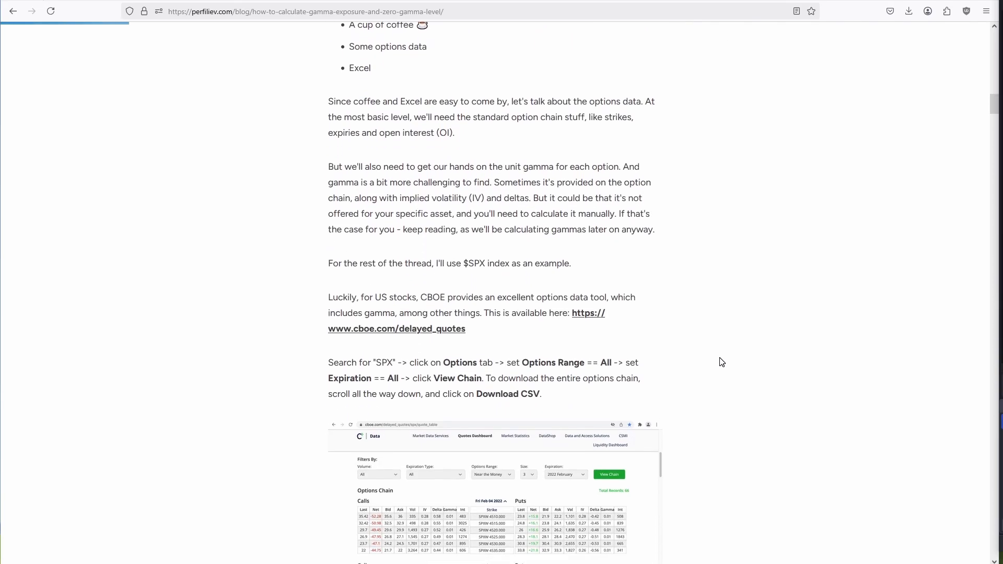
{"action": "mouse_move", "coordinate": [727, 360]}
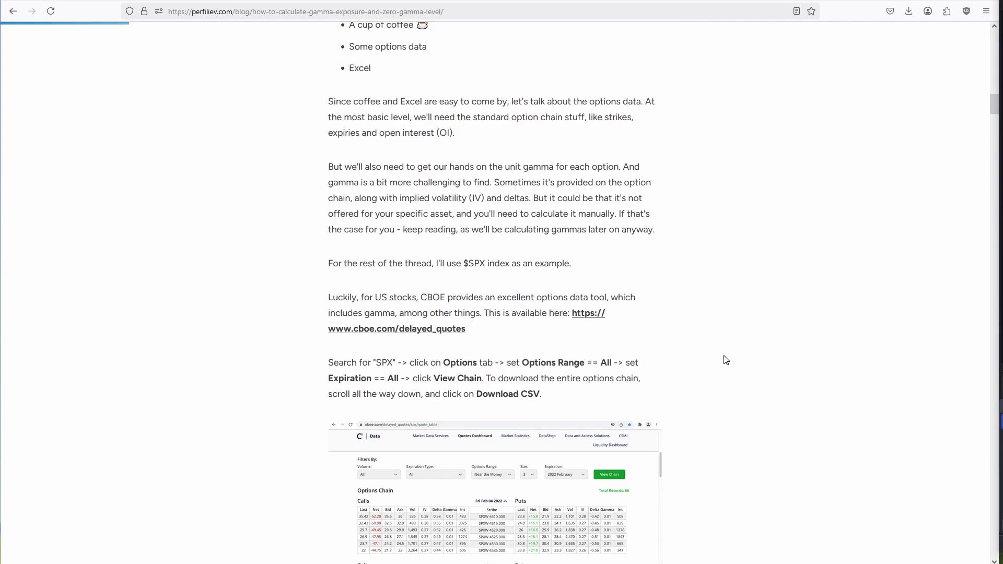
{"action": "mouse_move", "coordinate": [430, 333]}
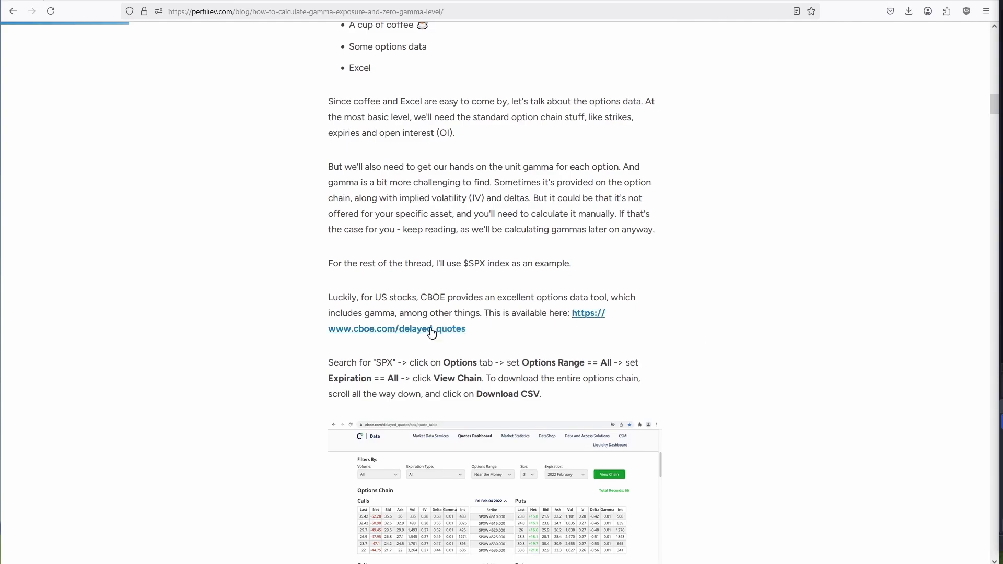
{"action": "mouse_move", "coordinate": [415, 334]}
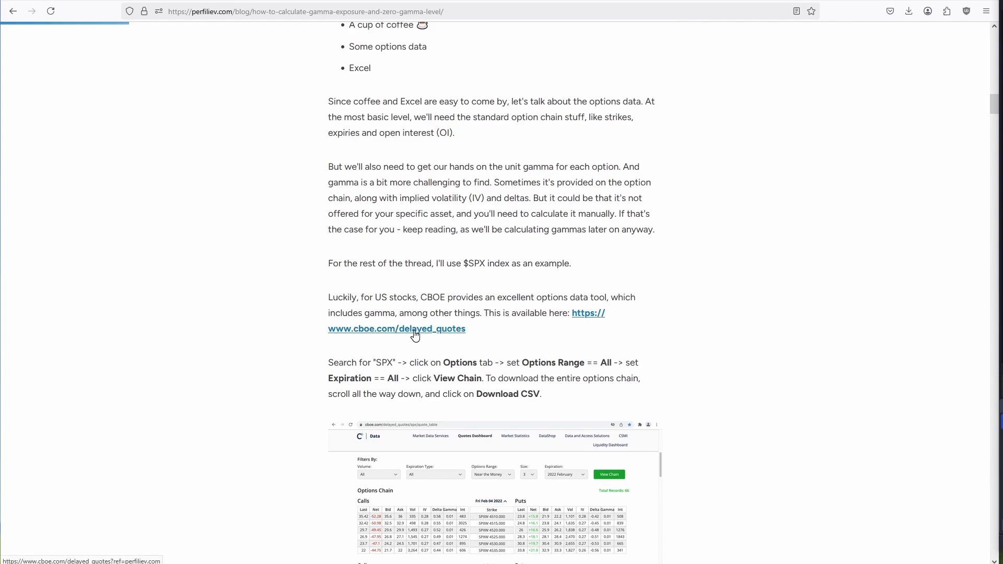
Go to the CBOE delayed quotes site, look up SPX and show its option chain.
{"action": "left_click", "coordinate": [397, 328]}
{"action": "type", "text": "v"}
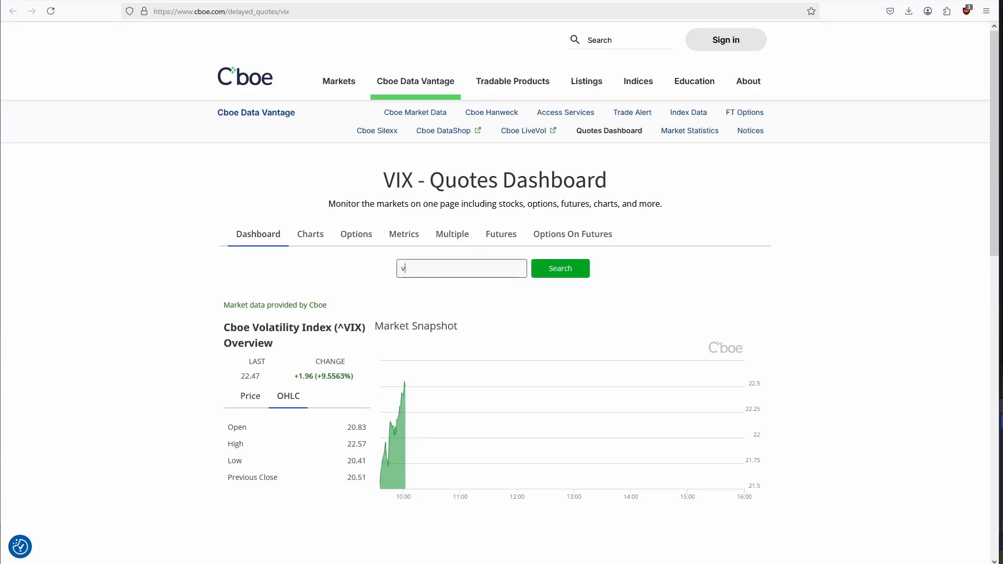
{"action": "type", "text": "spx"}
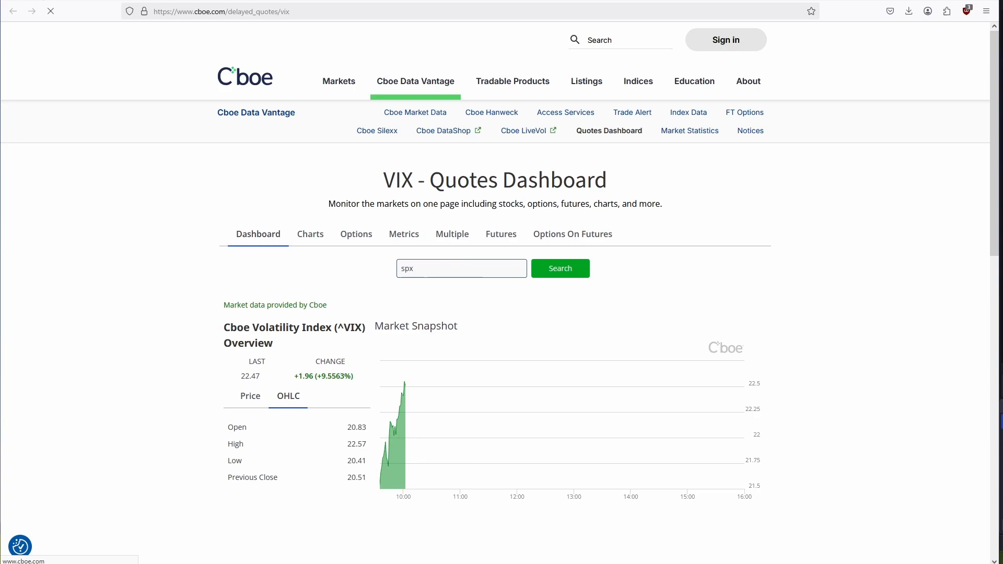
{"action": "left_click", "coordinate": [560, 267]}
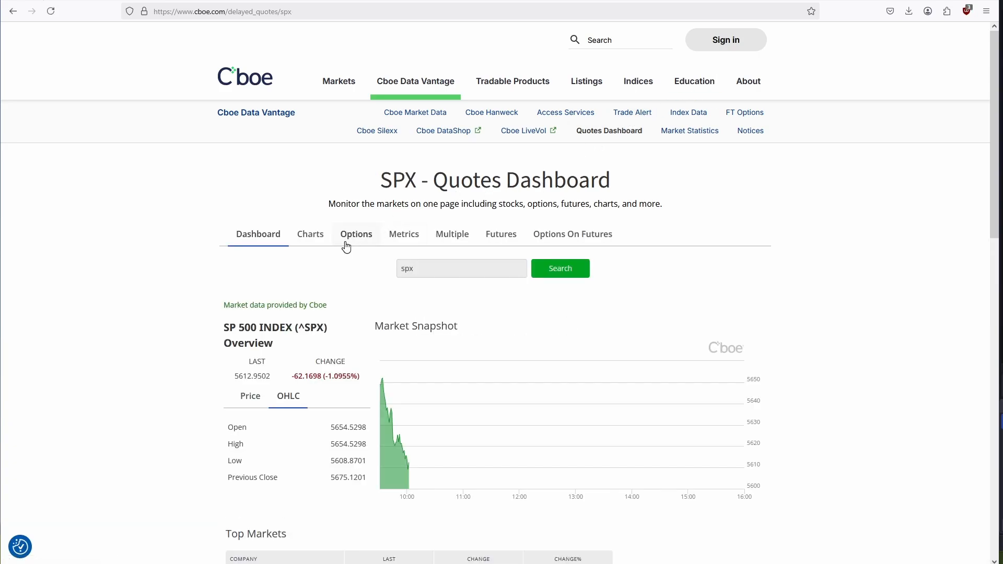
{"action": "left_click", "coordinate": [355, 234]}
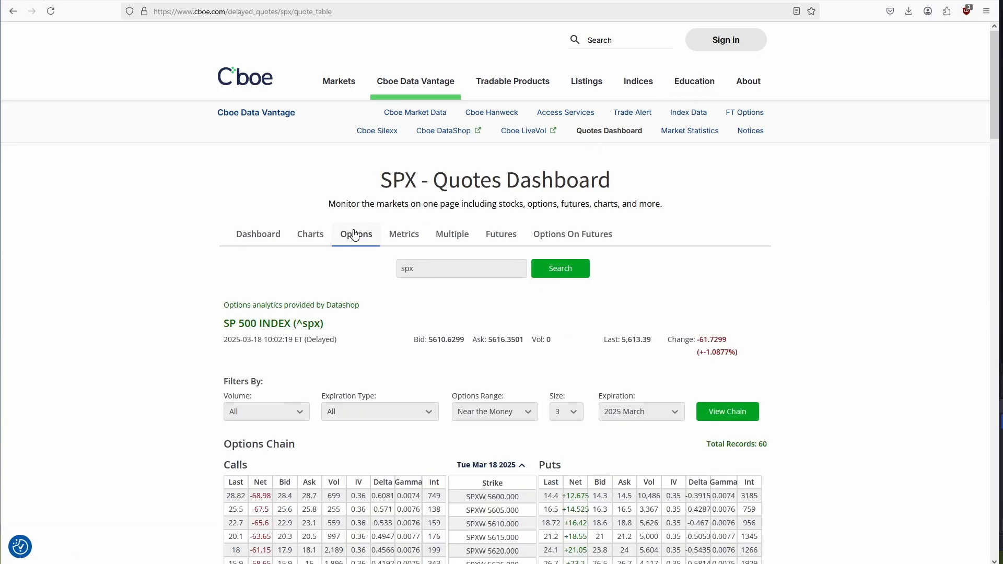
Set Options Range to All and load the full SPX chain.
{"action": "left_click", "coordinate": [494, 412]}
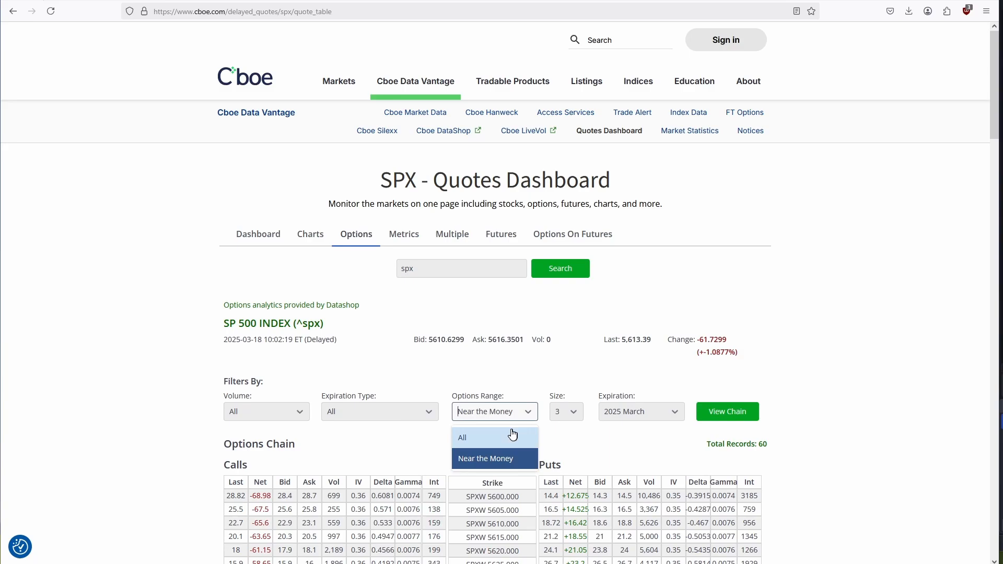
{"action": "left_click", "coordinate": [462, 437]}
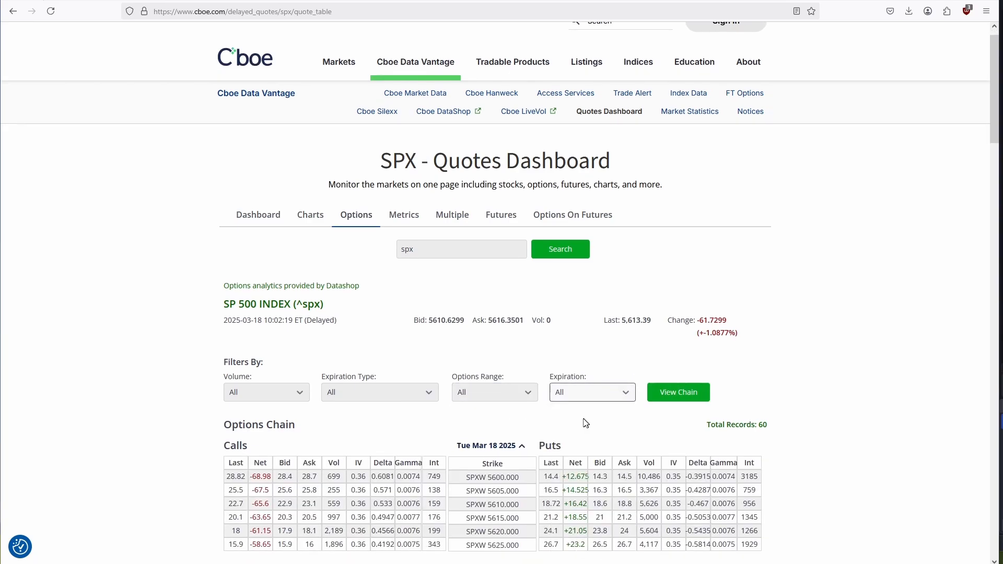
{"action": "left_click", "coordinate": [678, 392]}
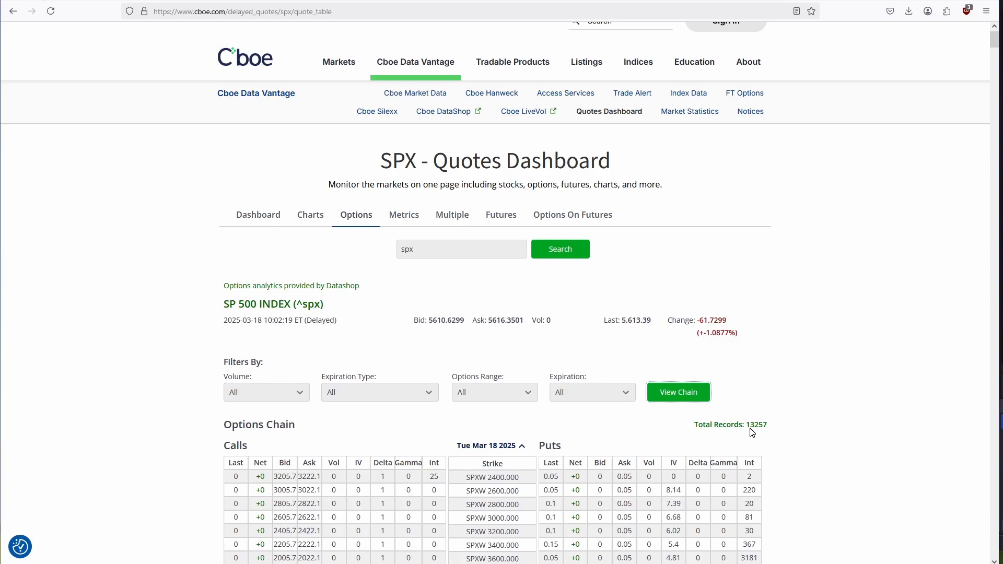
{"action": "mouse_move", "coordinate": [757, 429]}
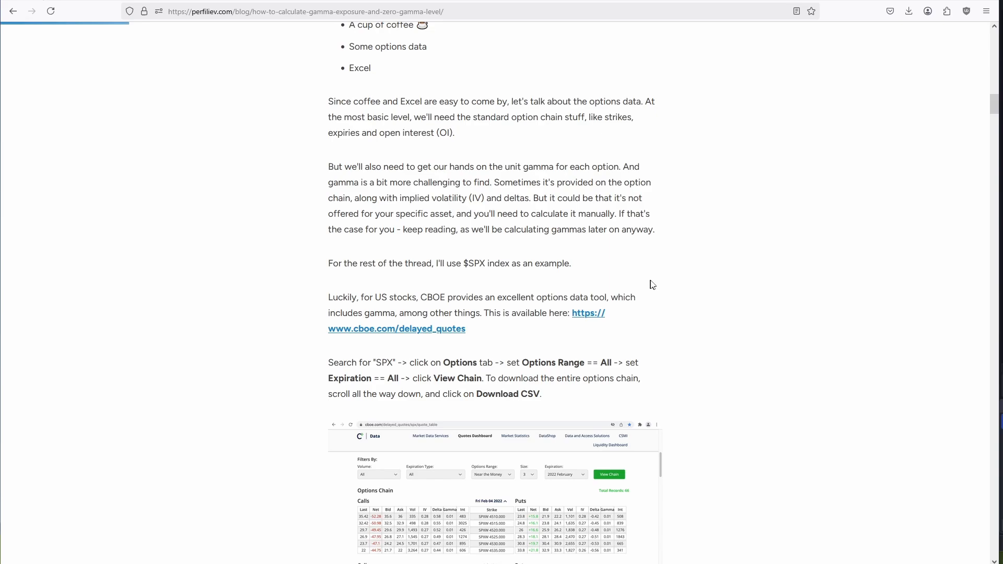
Select the gamma formula paragraph down to the -$19Bn Excel result.
{"action": "scroll", "scroll_direction": "down", "scroll_amount": 3}
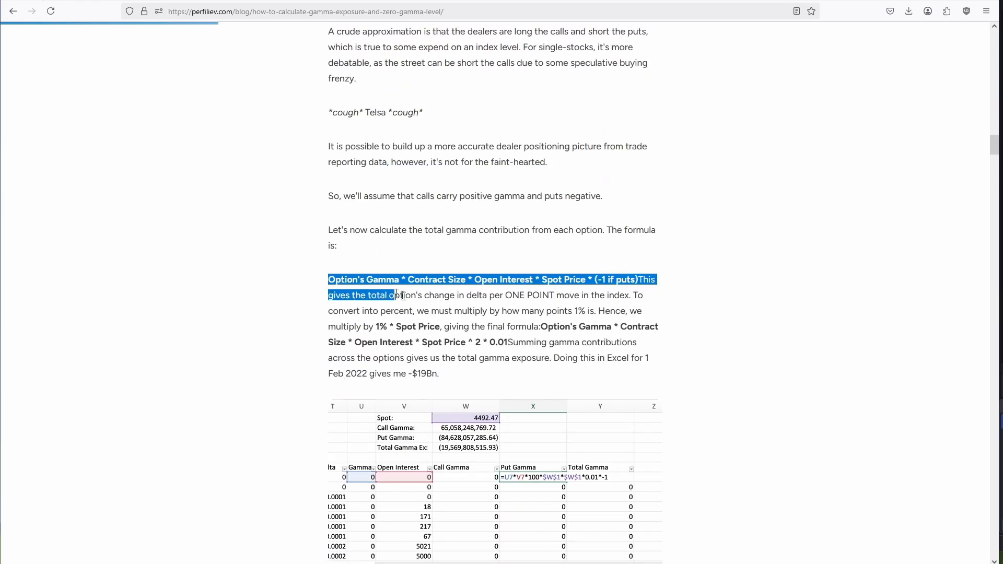
{"action": "left_click_drag", "start_coordinate": [397, 294], "coordinate": [438, 374]}
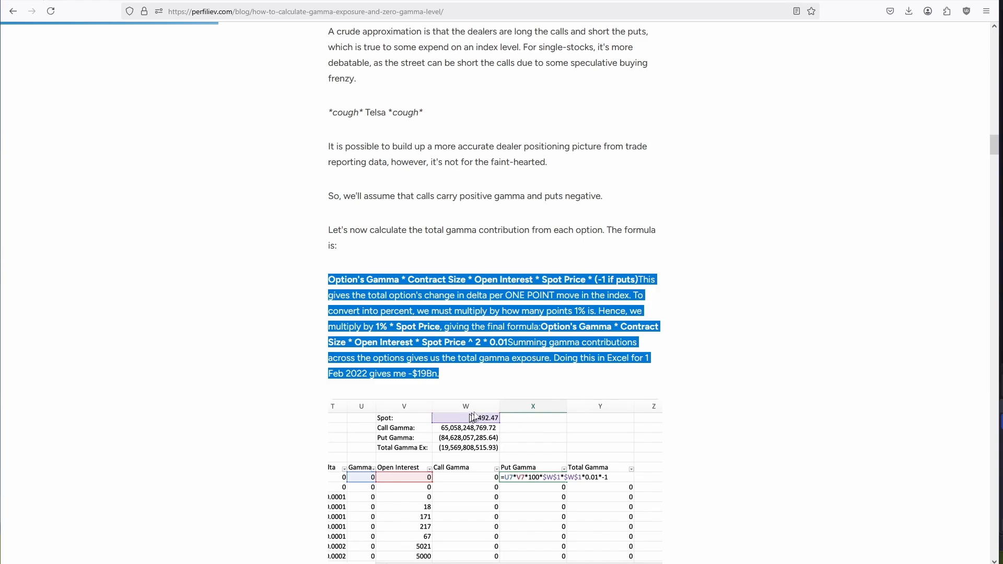
{"action": "mouse_move", "coordinate": [682, 396]}
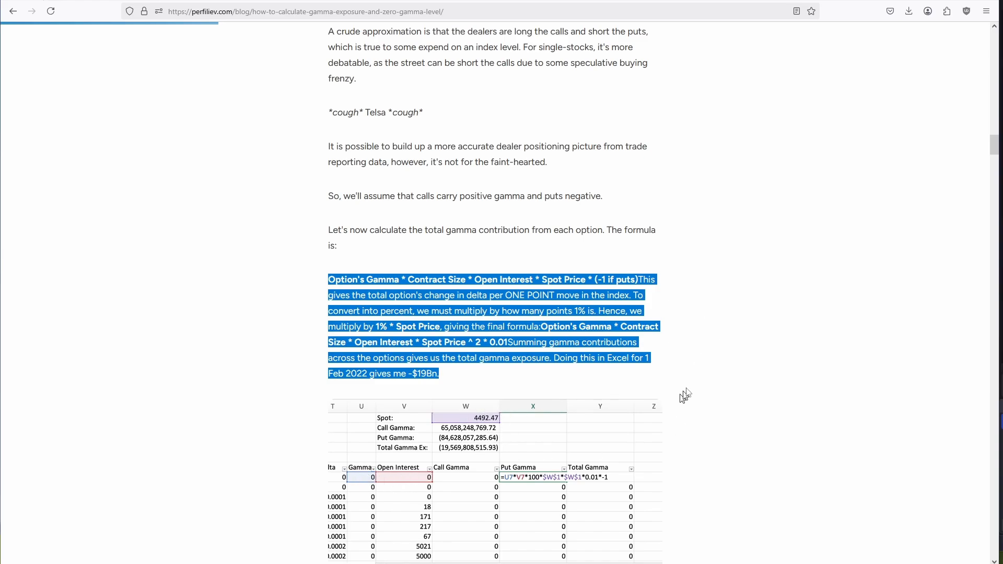
{"action": "mouse_move", "coordinate": [344, 491]}
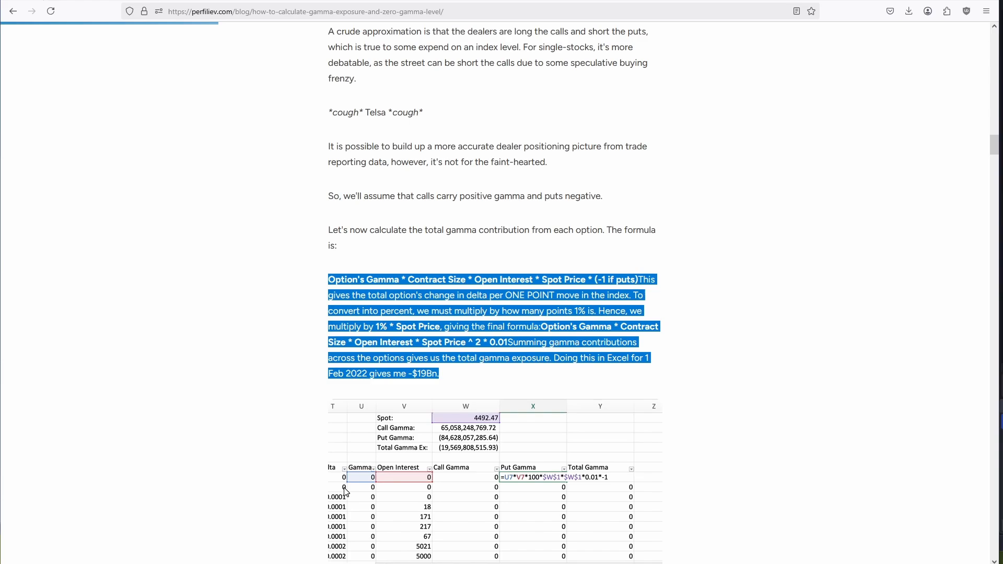
{"action": "mouse_move", "coordinate": [311, 64]}
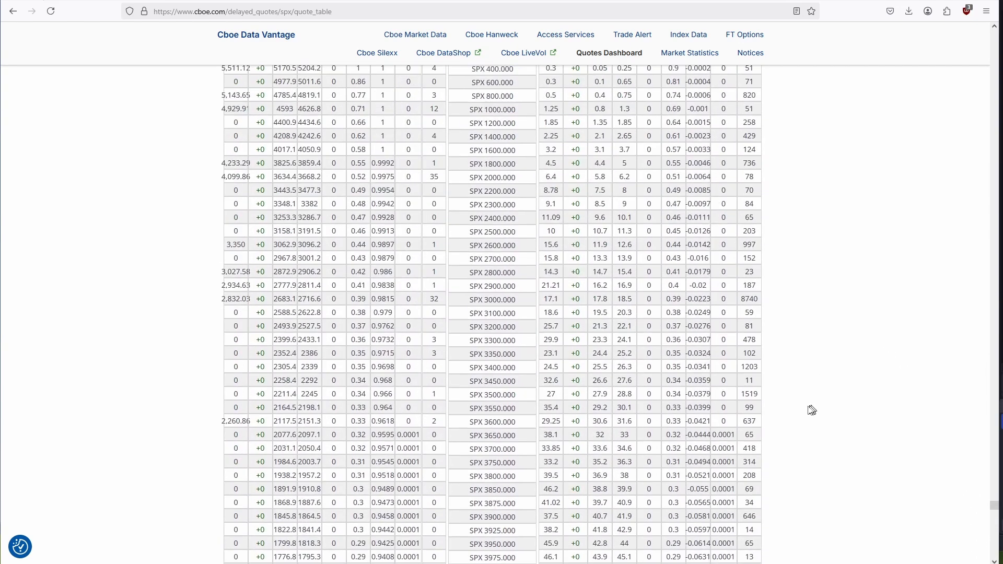
Scroll to the bottom of the SPX quote table with the expiration buttons and Download CSV link.
{"action": "scroll", "scroll_direction": "down", "scroll_amount": 3}
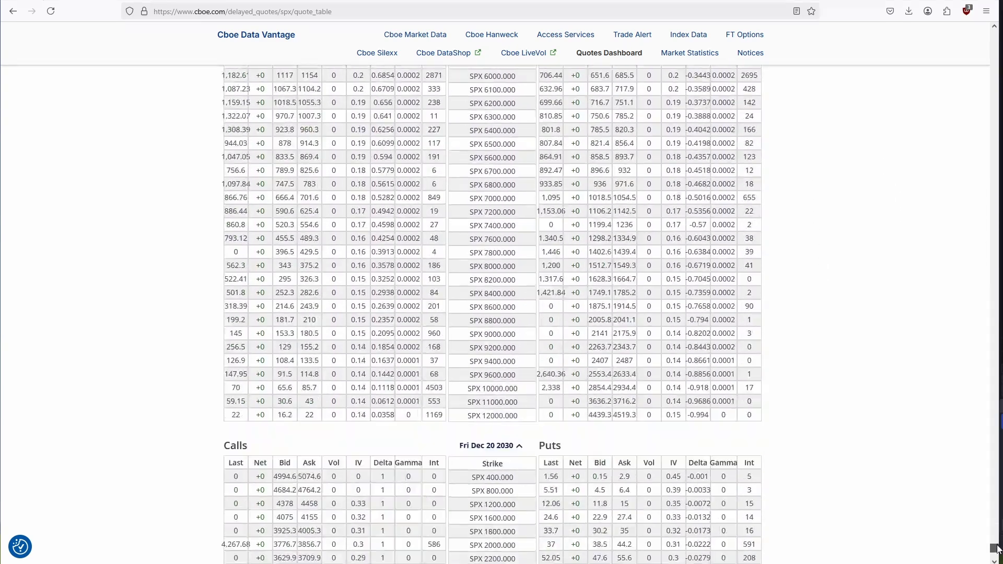
{"action": "scroll", "scroll_direction": "down", "scroll_amount": 3}
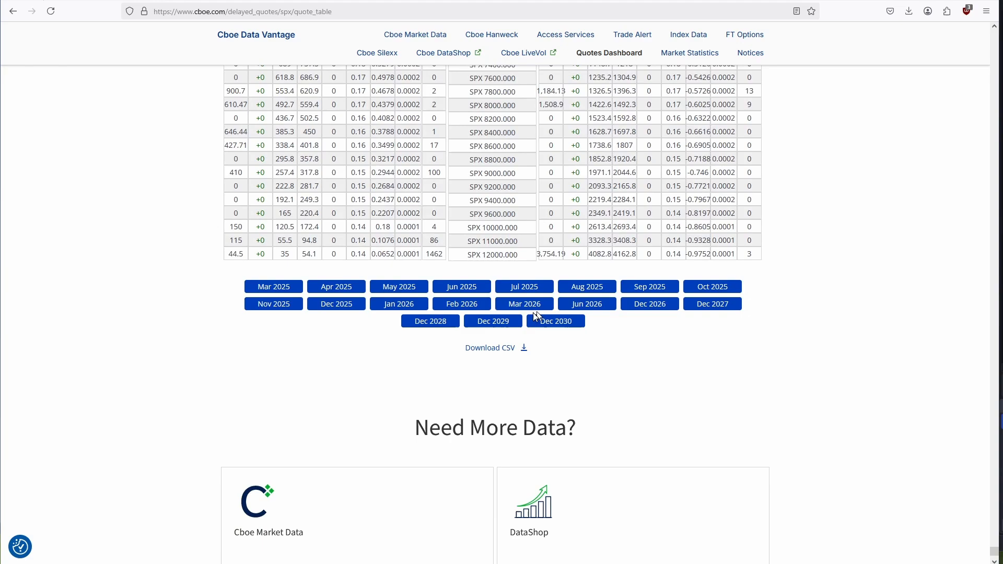
{"action": "left_click", "coordinate": [495, 348]}
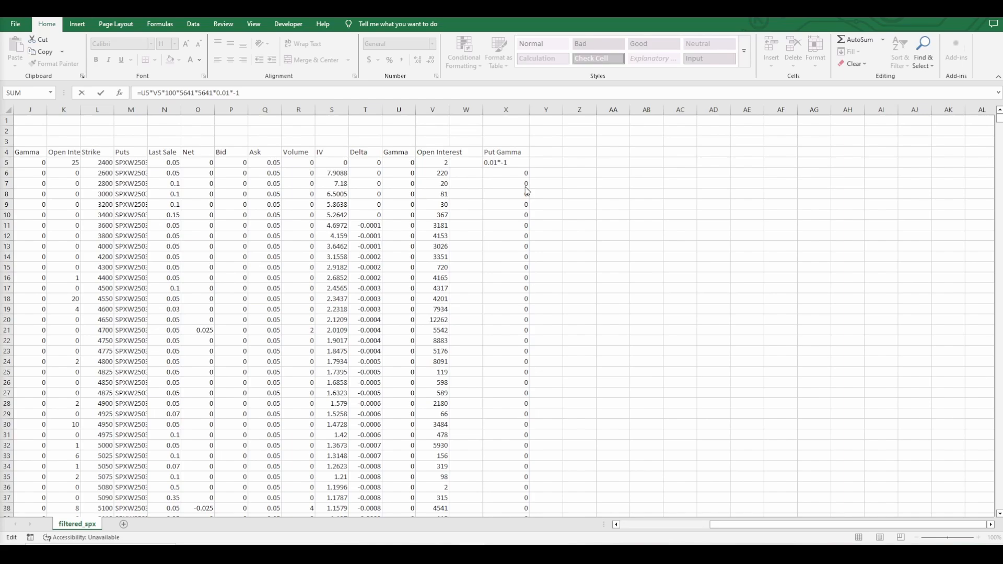
{"action": "mouse_move", "coordinate": [509, 199]}
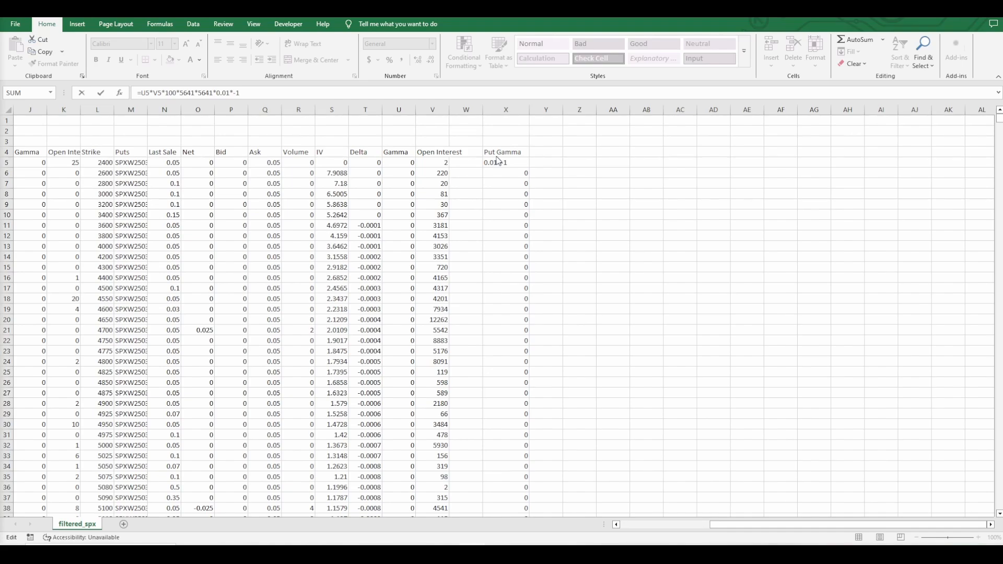
{"action": "mouse_move", "coordinate": [244, 117]}
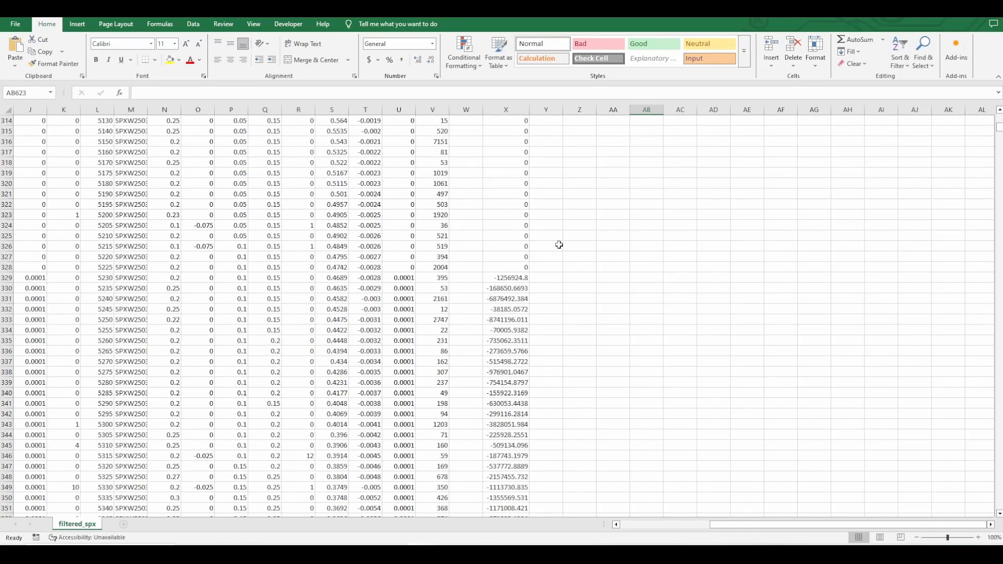
{"action": "mouse_move", "coordinate": [691, 245]}
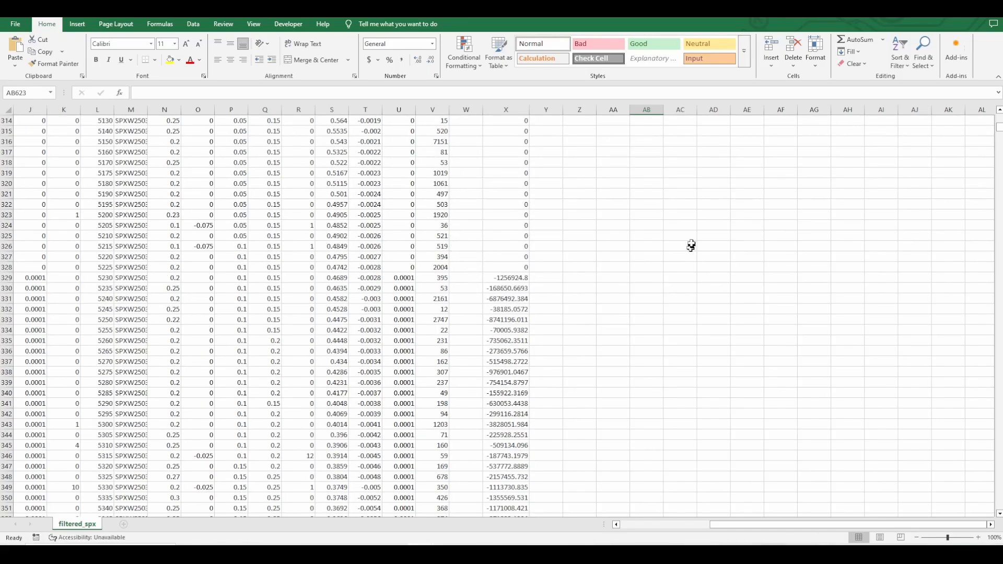
{"action": "mouse_move", "coordinate": [412, 288]}
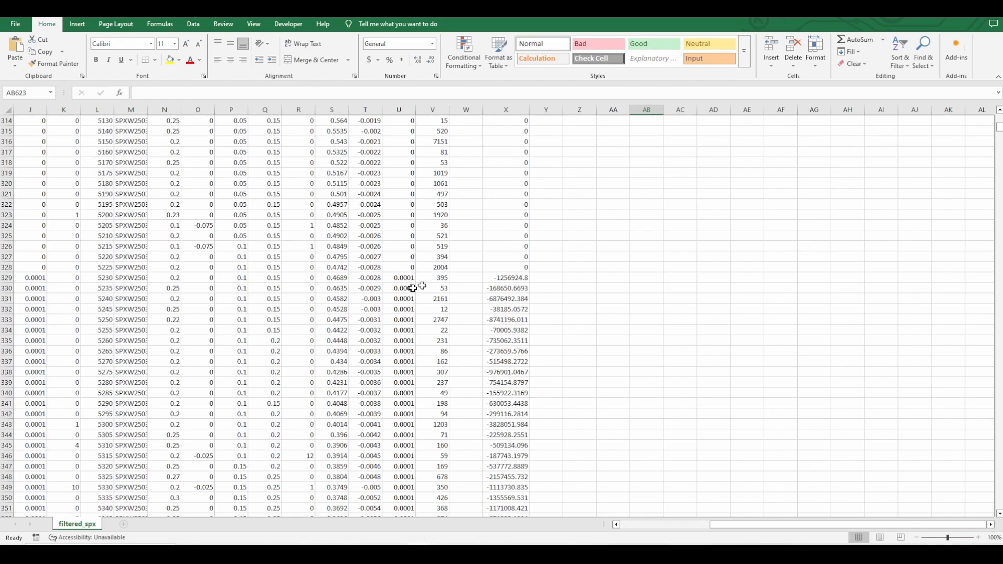
{"action": "mouse_move", "coordinate": [586, 222]}
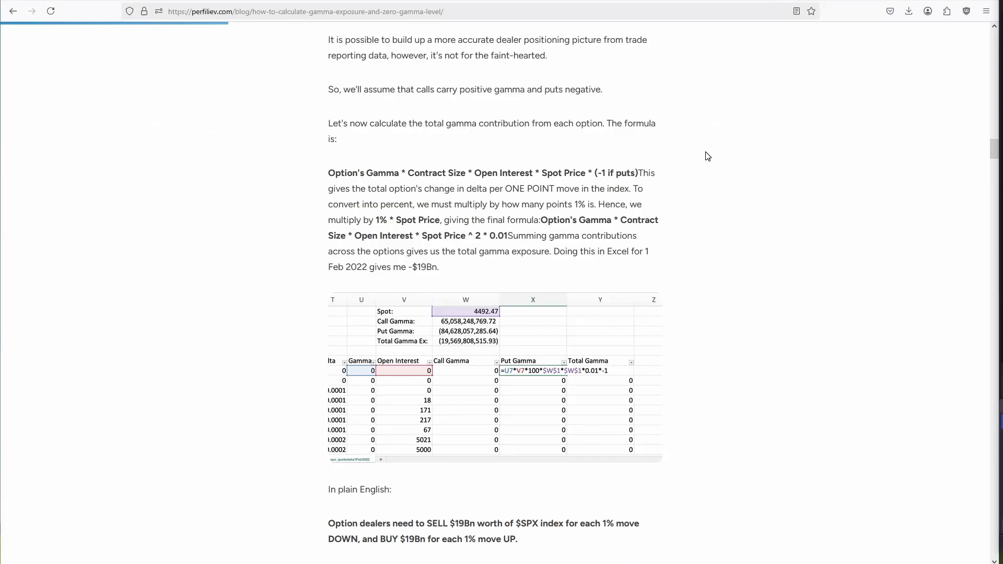
Scroll past the pivot-table charts to the 18 Feb expiration gamma profile charts.
{"action": "scroll", "scroll_direction": "down", "scroll_amount": 3}
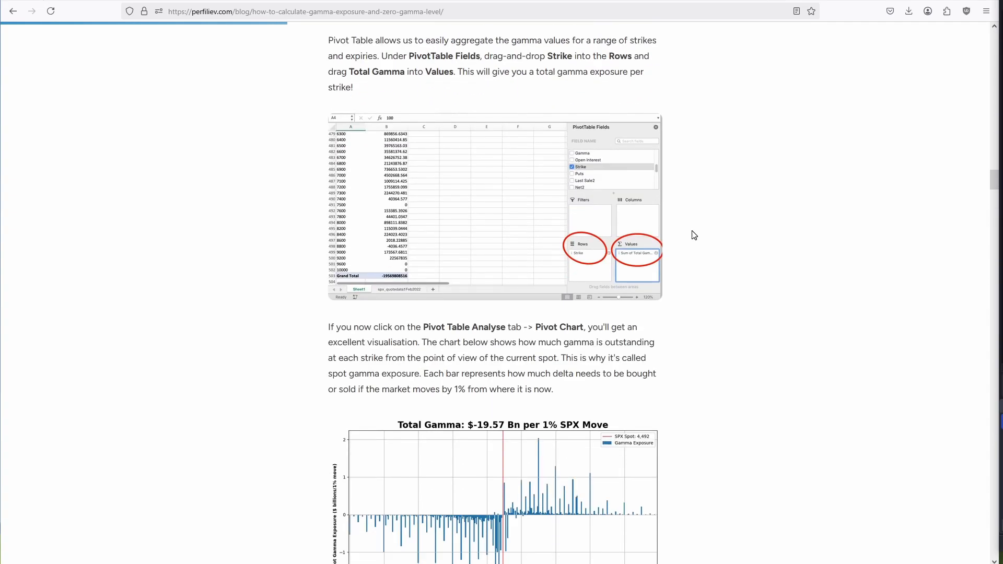
{"action": "scroll", "scroll_direction": "down", "scroll_amount": 3}
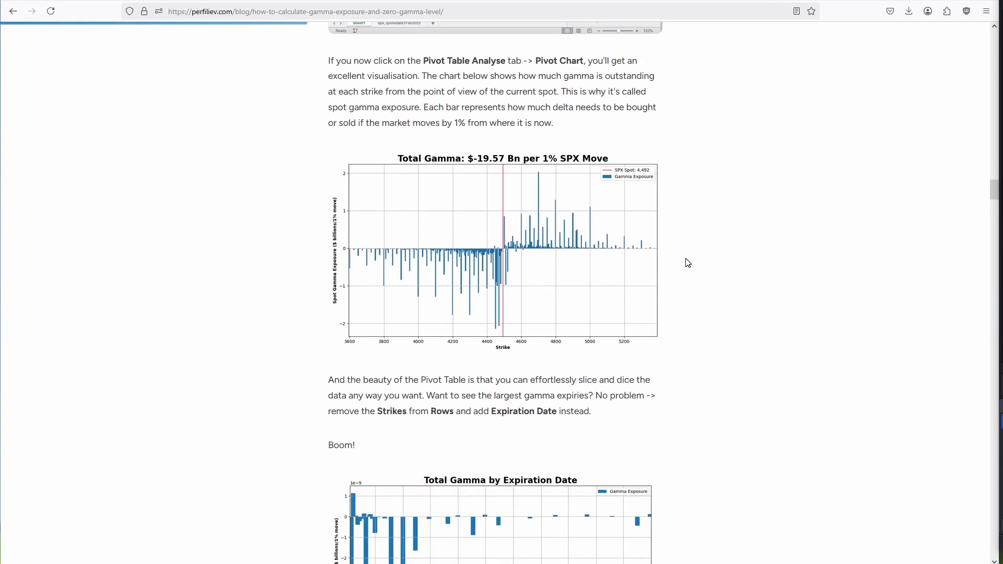
{"action": "scroll", "scroll_direction": "down", "scroll_amount": 3}
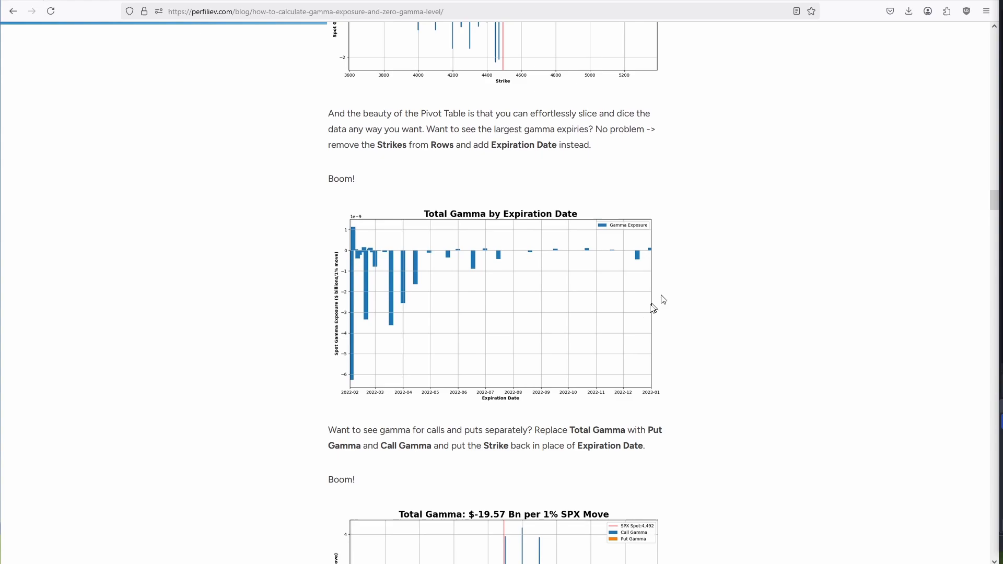
{"action": "scroll", "scroll_direction": "down", "scroll_amount": 3}
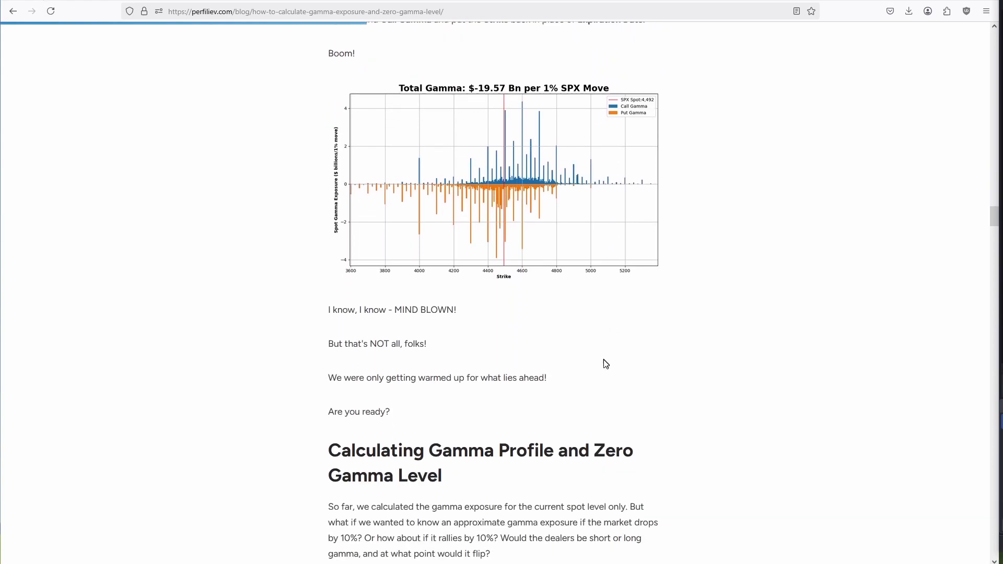
{"action": "scroll", "scroll_direction": "down", "scroll_amount": 3}
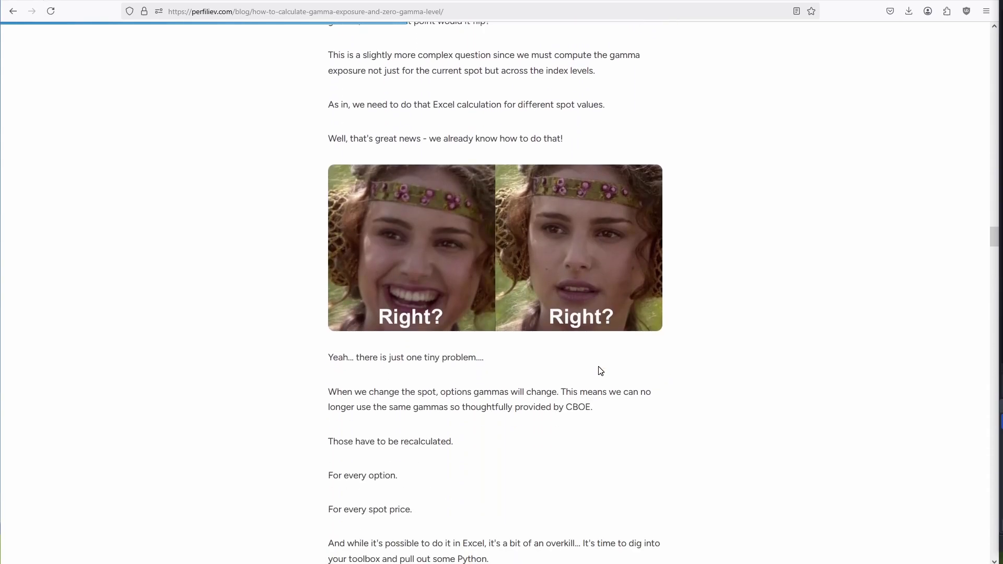
{"action": "scroll", "scroll_direction": "down", "scroll_amount": 3}
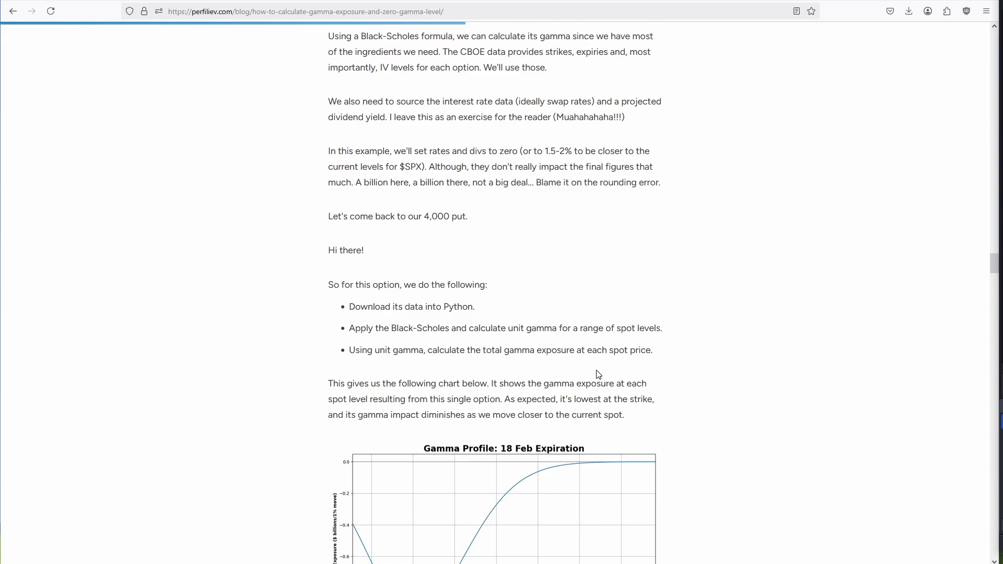
{"action": "scroll", "scroll_direction": "down", "scroll_amount": 3}
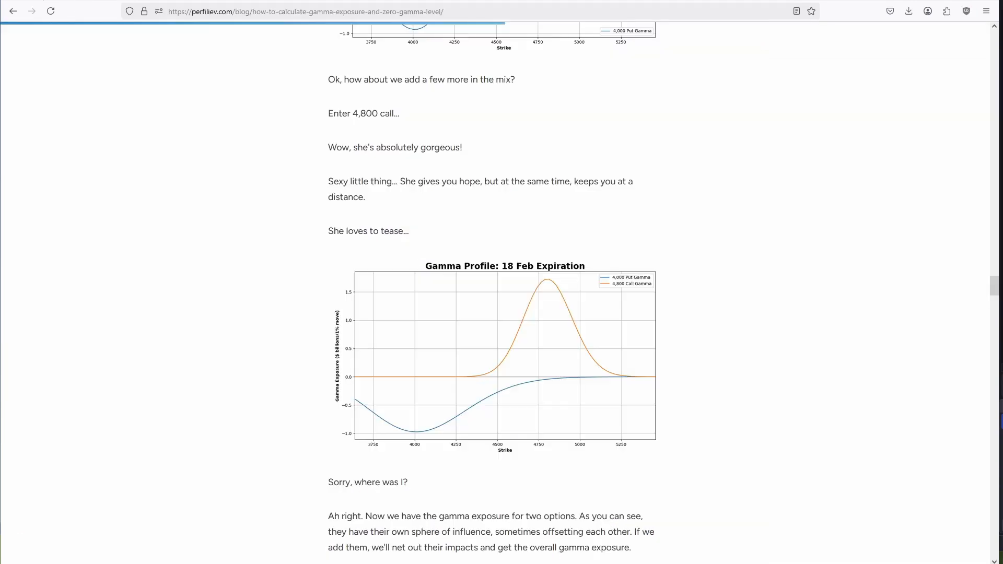
{"action": "scroll", "scroll_direction": "down", "scroll_amount": 3}
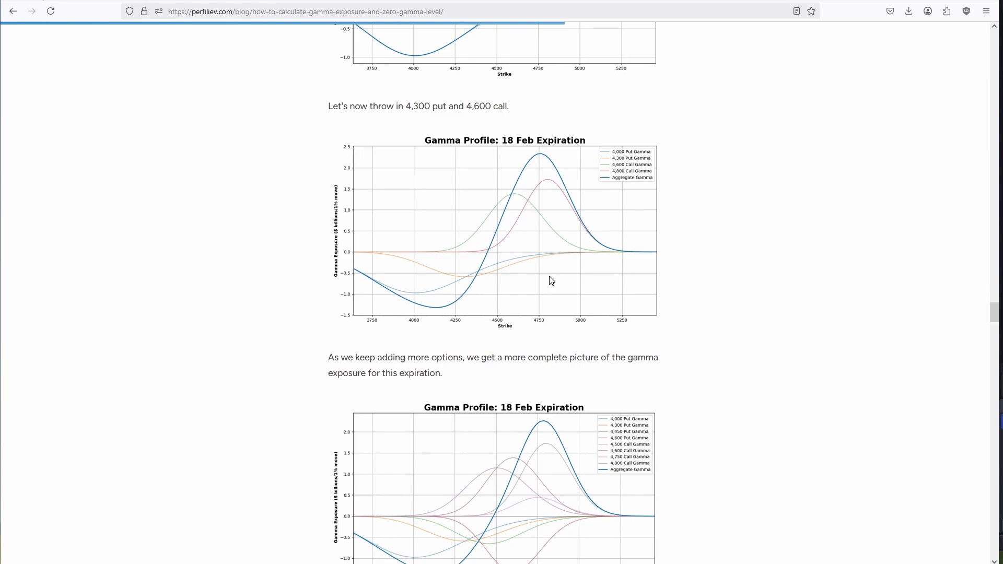
{"action": "scroll", "scroll_direction": "down", "scroll_amount": 3}
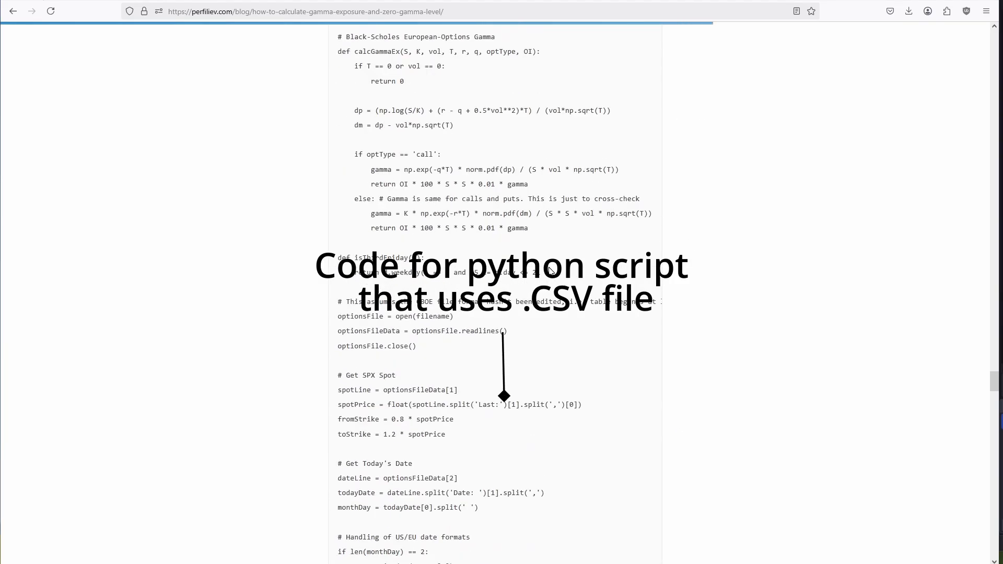
Scroll past the Python code and NDX/RUT charts to the spx_quotedata.csv and script downloads.
{"action": "scroll", "scroll_direction": "down", "scroll_amount": 3}
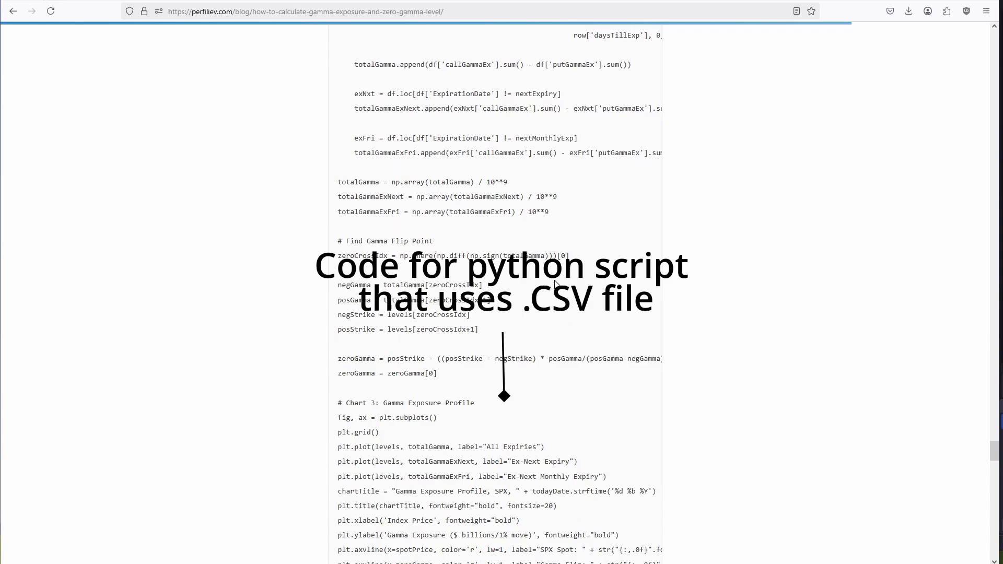
{"action": "scroll", "scroll_direction": "down", "scroll_amount": 3}
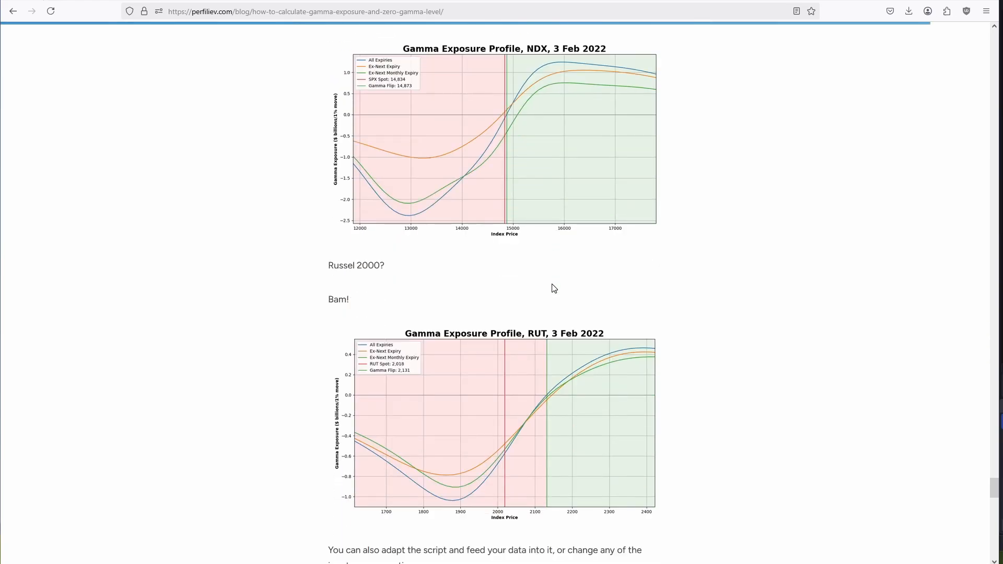
{"action": "scroll", "scroll_direction": "down", "scroll_amount": 3}
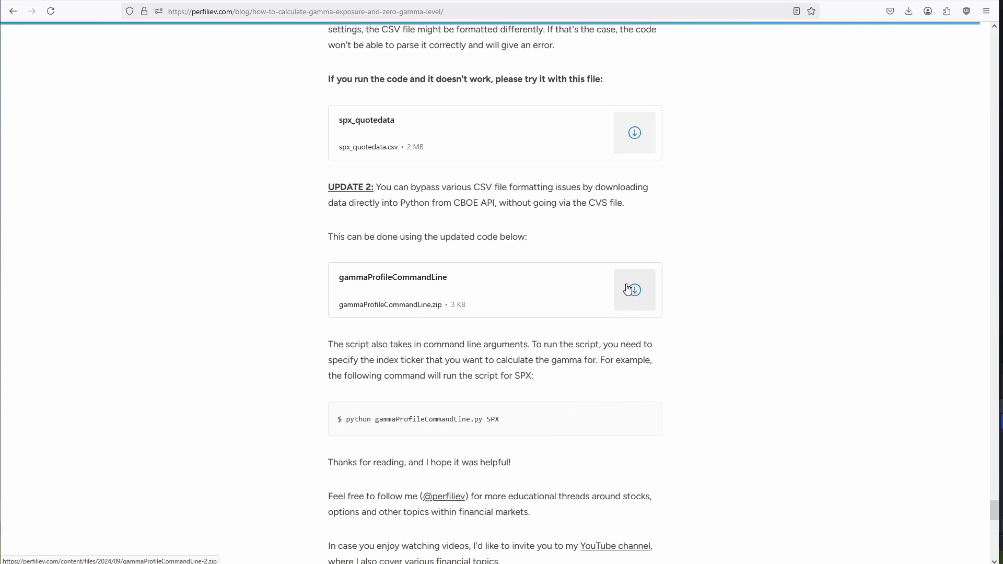
{"action": "mouse_move", "coordinate": [457, 422]}
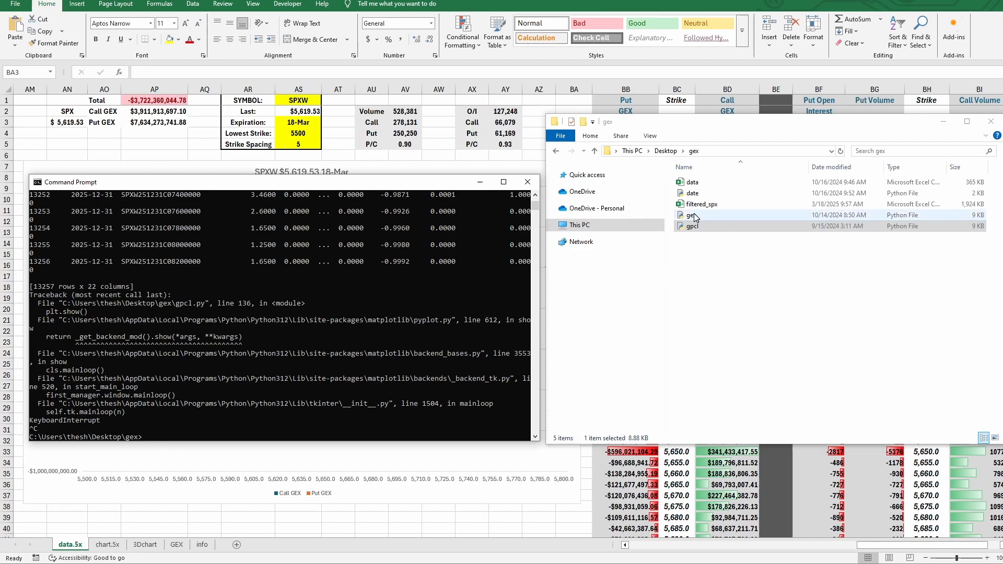
{"action": "left_click", "coordinate": [691, 226]}
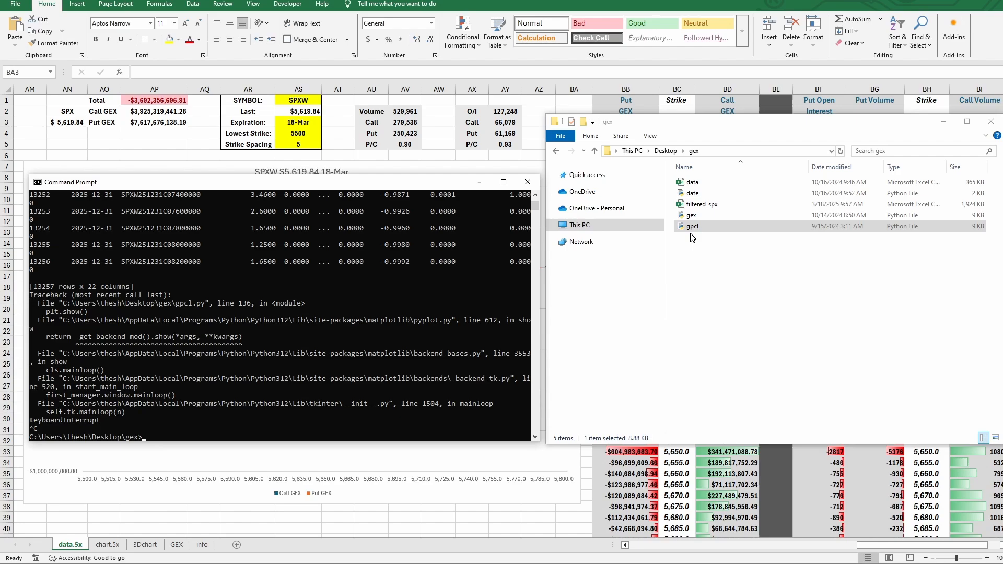
{"action": "left_click", "coordinate": [703, 205]}
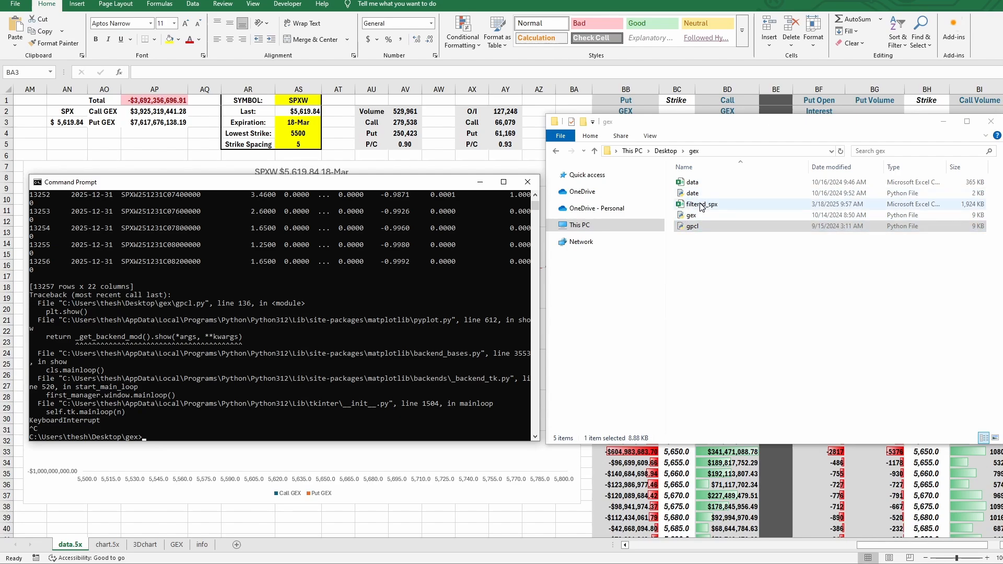
{"action": "mouse_move", "coordinate": [694, 213]}
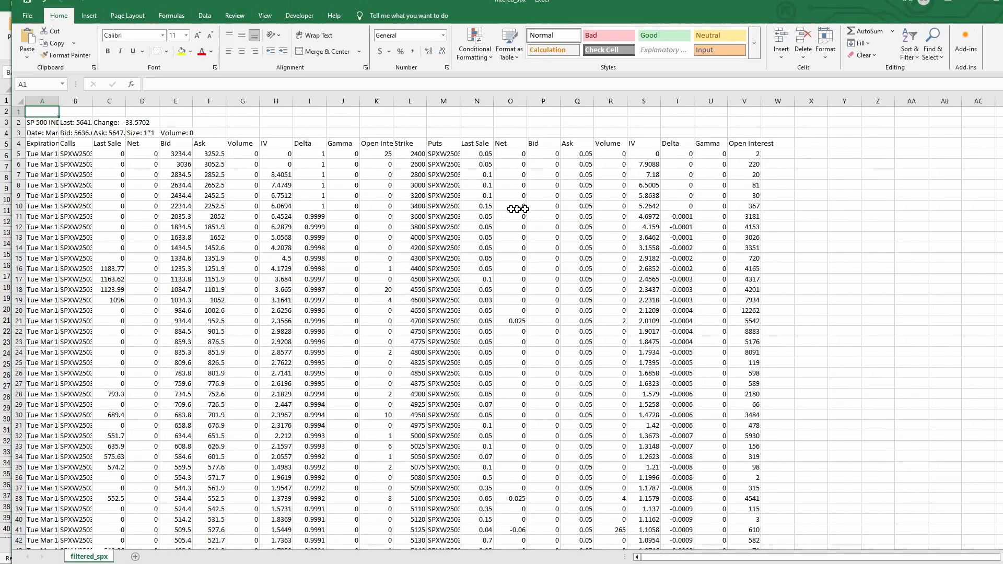
{"action": "mouse_move", "coordinate": [608, 163]}
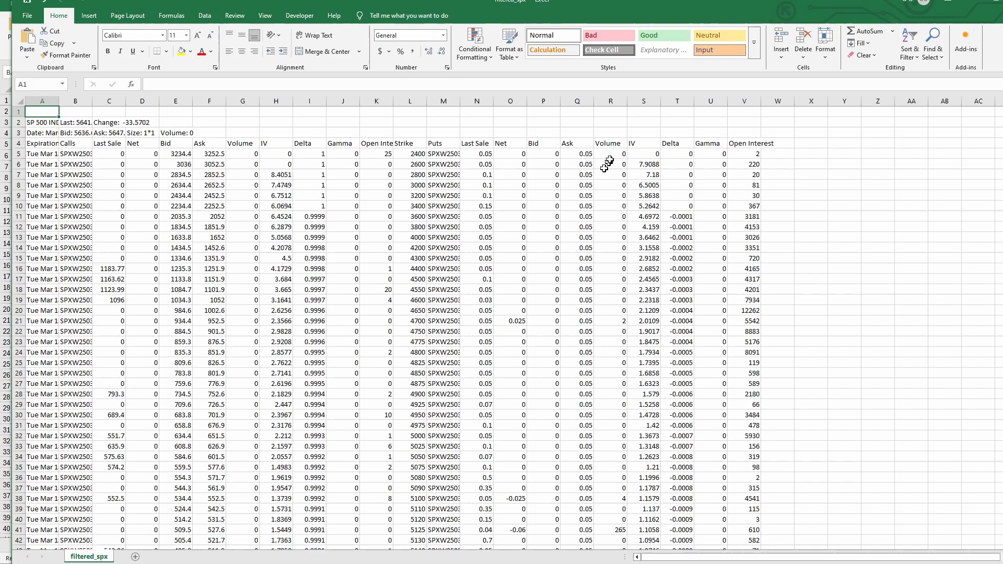
{"action": "mouse_move", "coordinate": [701, 196]}
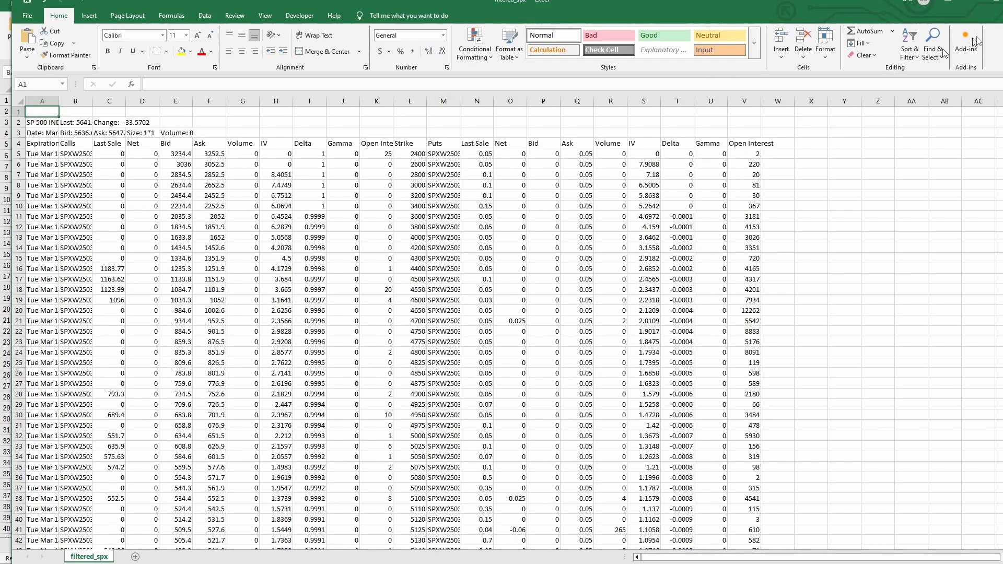
{"action": "mouse_move", "coordinate": [961, 54]}
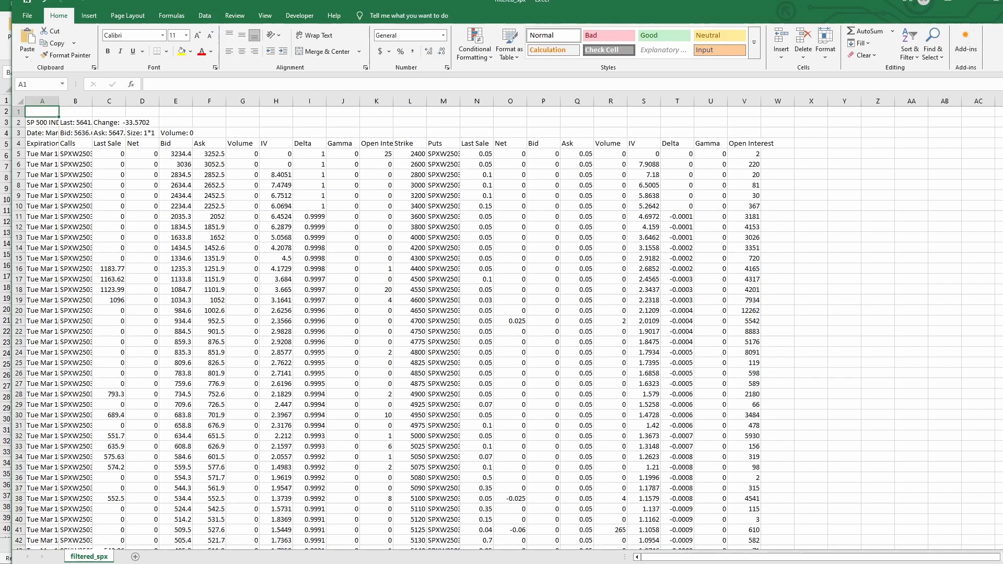
Close the filtered_spx.csv workbook after reviewing the calls and puts by strike.
{"action": "left_click", "coordinate": [71, 545]}
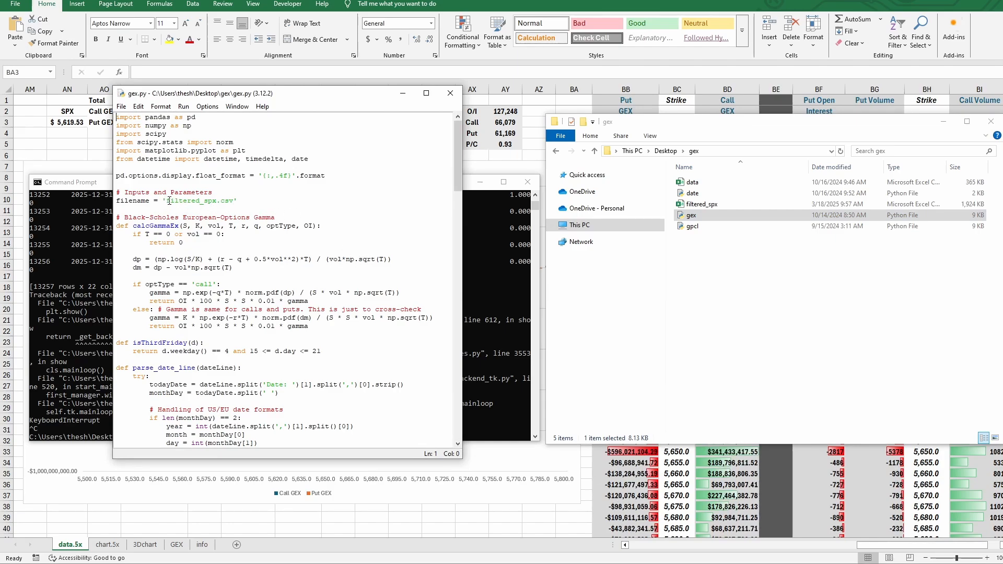
{"action": "mouse_move", "coordinate": [576, 246]}
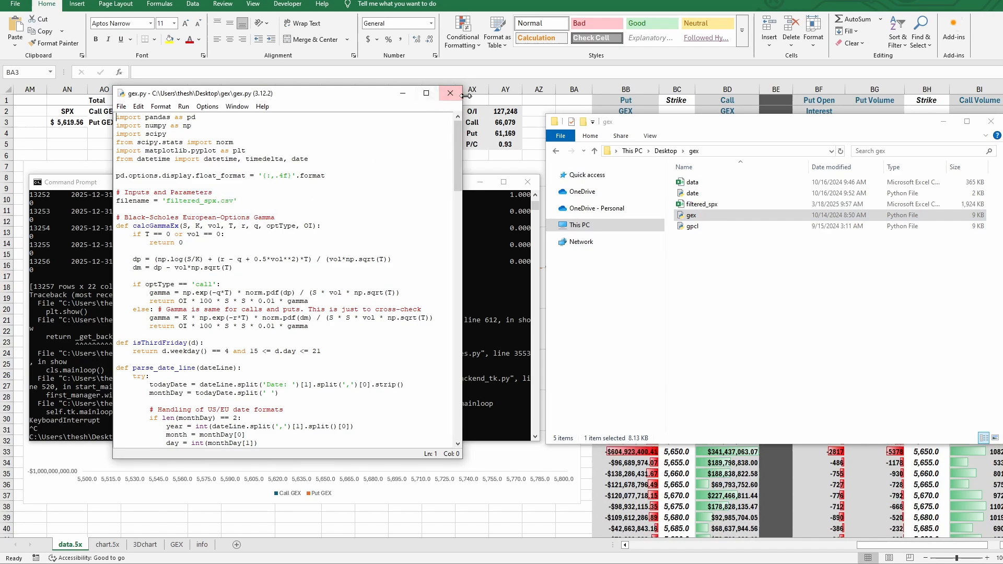
Close the gex.py editor after confirming it reads filtered_spx.csv.
{"action": "left_click", "coordinate": [449, 93]}
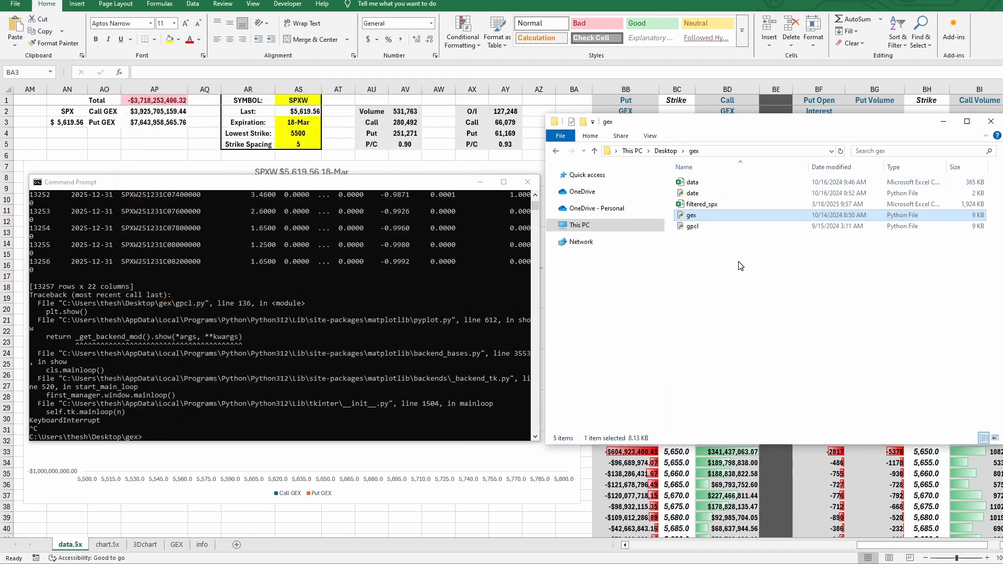
Run gpcl.py SPX from the Command Prompt to compute SPX gamma exposure.
{"action": "left_click", "coordinate": [692, 226]}
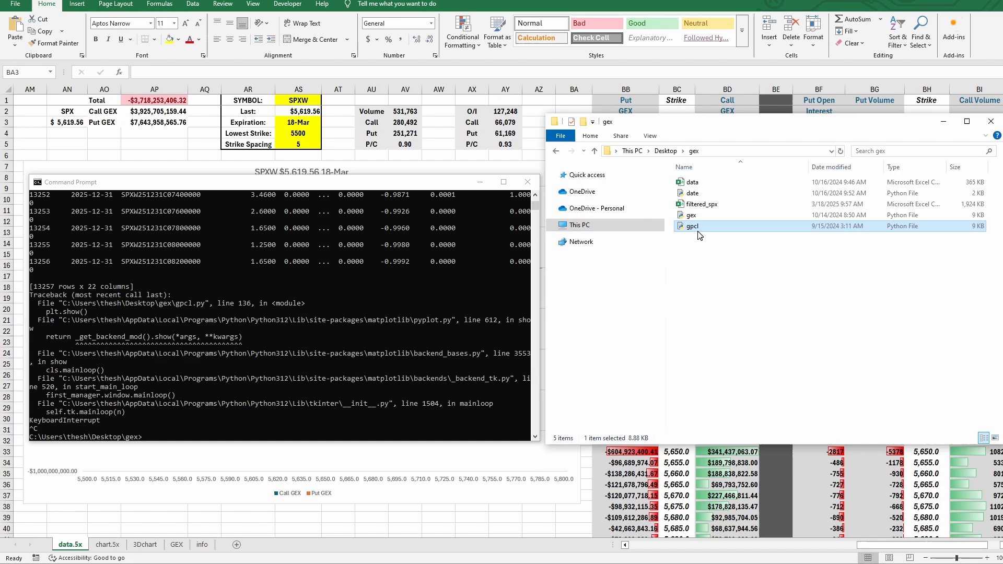
{"action": "mouse_move", "coordinate": [692, 236]}
{"action": "type", "text": "gpcl"}
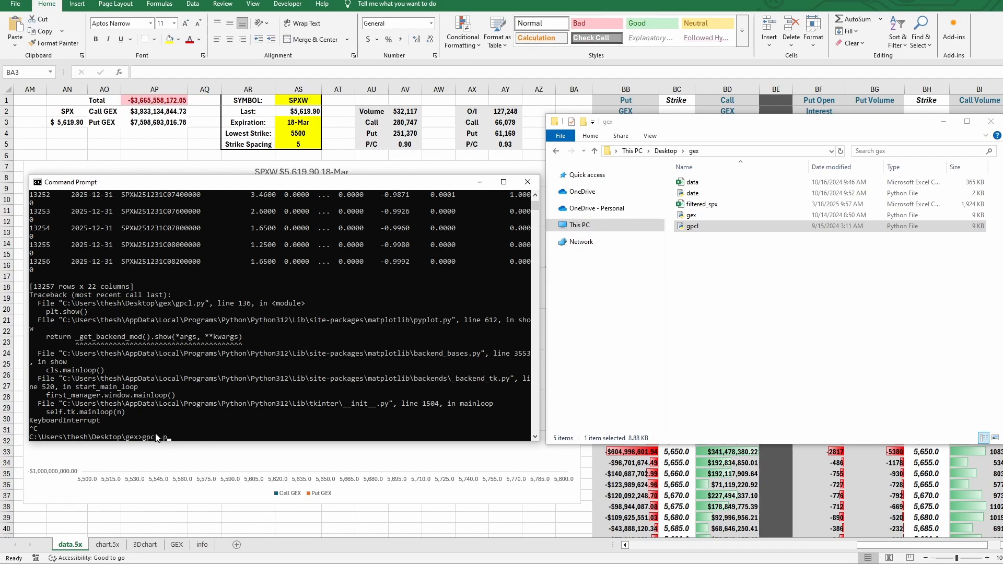
{"action": "type", "text": ".py"}
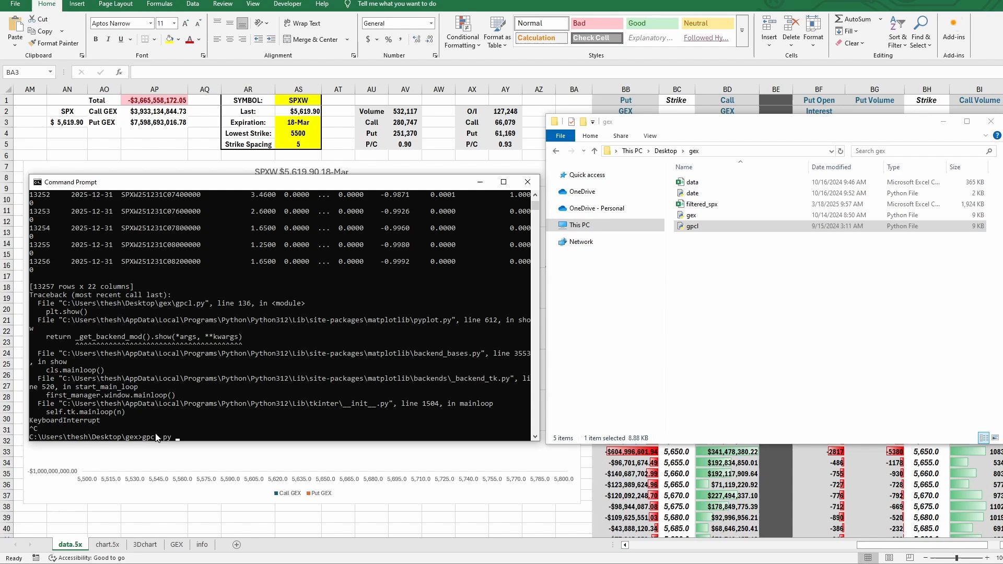
{"action": "type", "text": "SPX"}
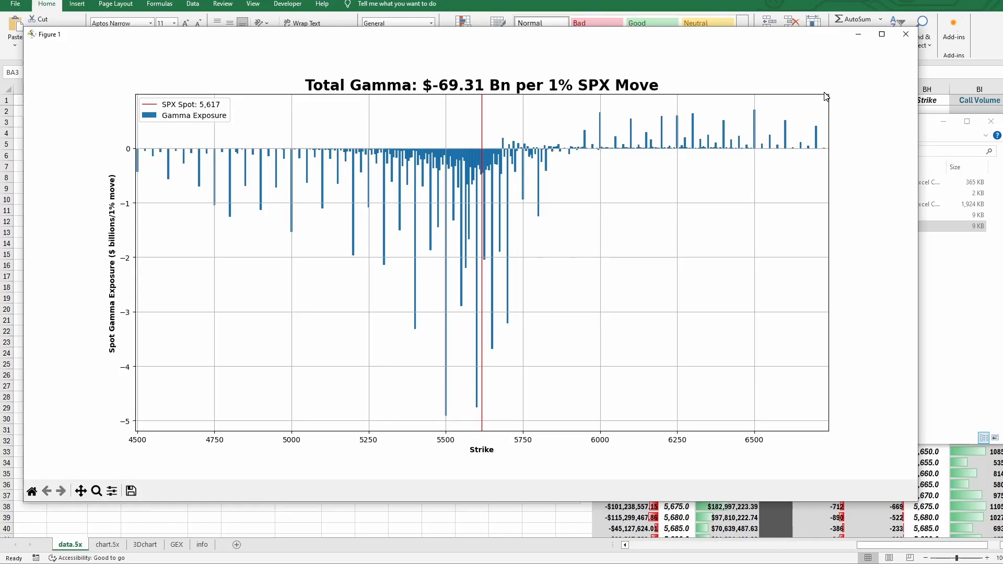
{"action": "mouse_move", "coordinate": [481, 117]}
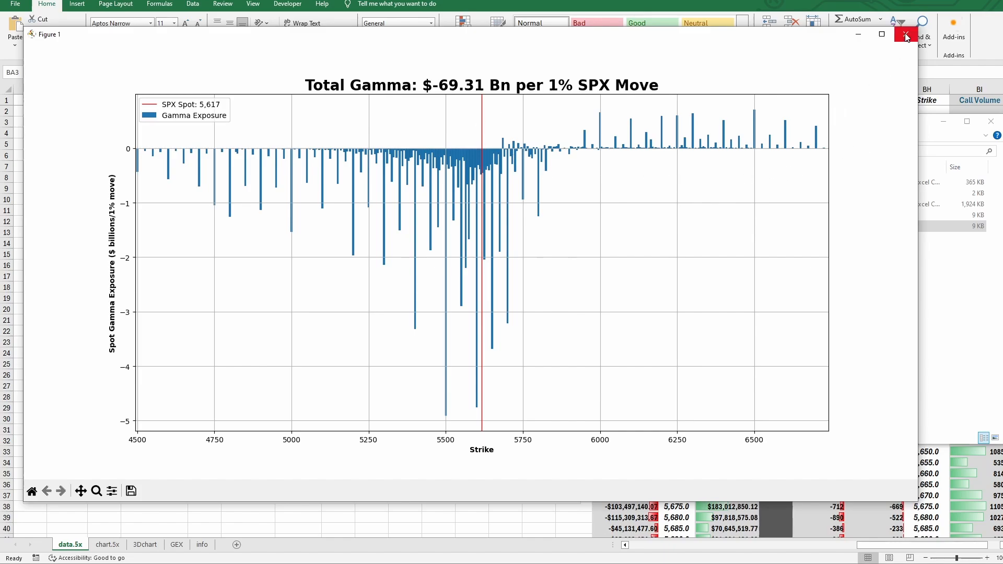
Close the Total Gamma -$69.31 Bn per 1% SPX Move chart.
{"action": "left_click", "coordinate": [906, 33]}
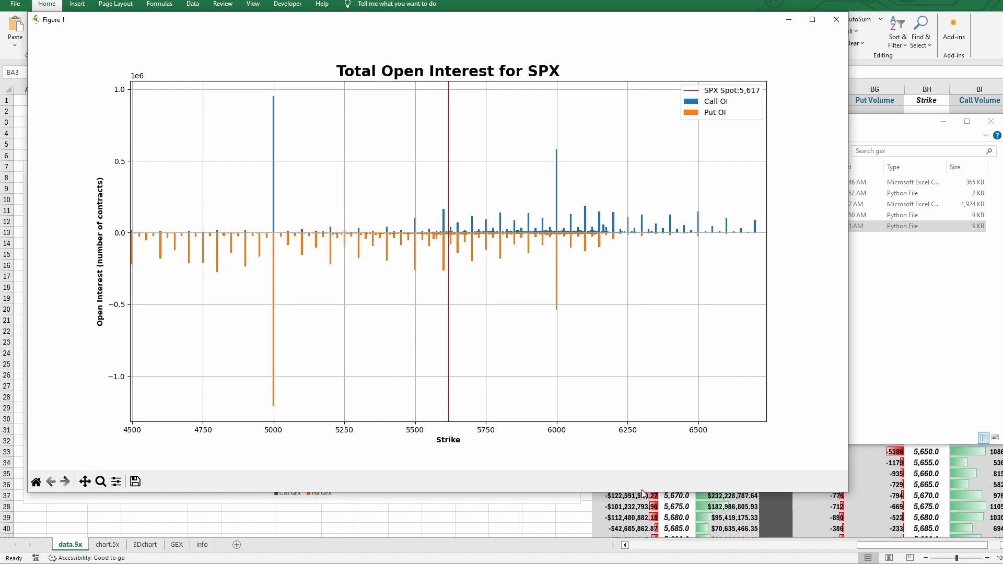
{"action": "mouse_move", "coordinate": [834, 19]}
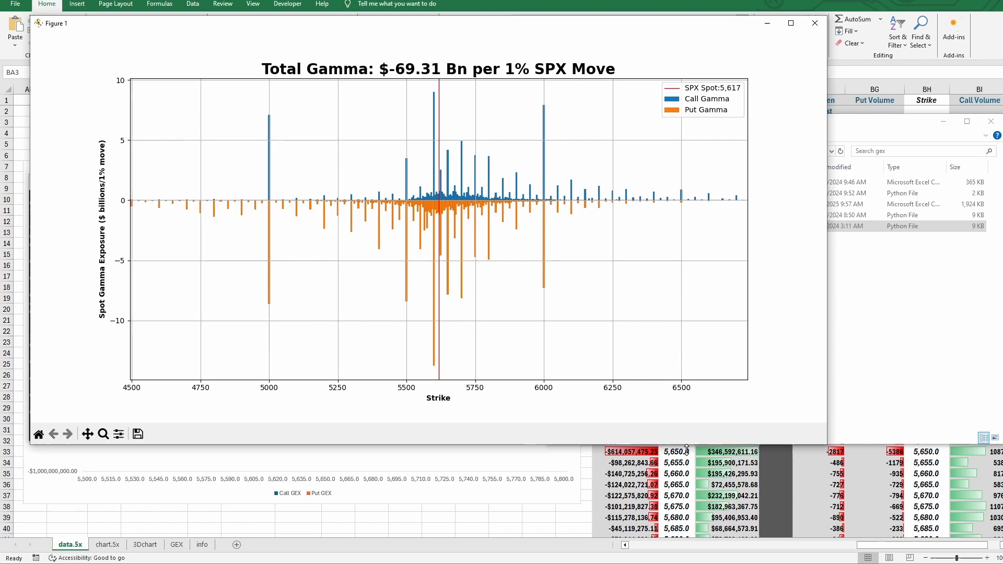
{"action": "mouse_move", "coordinate": [296, 249]}
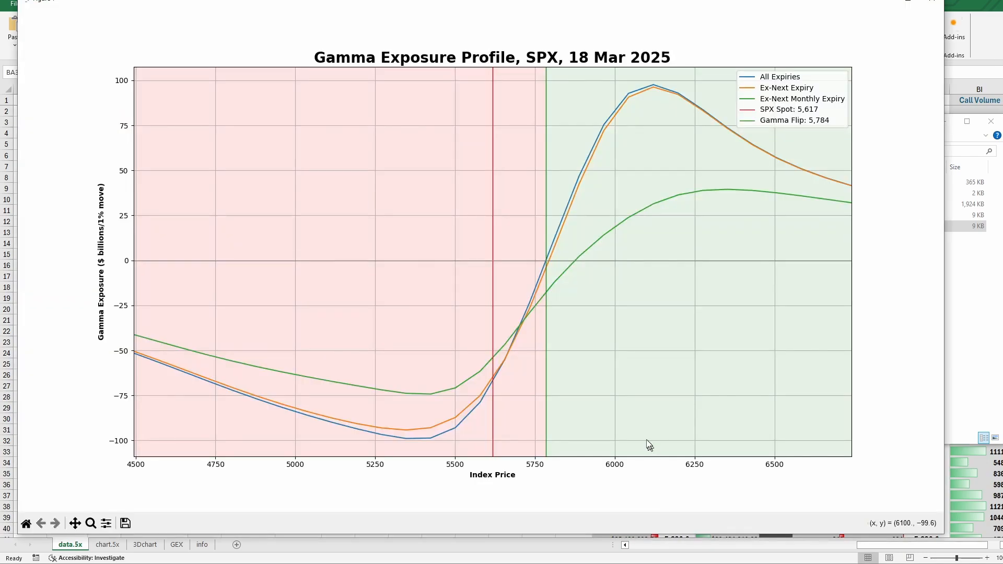
{"action": "mouse_move", "coordinate": [658, 410]}
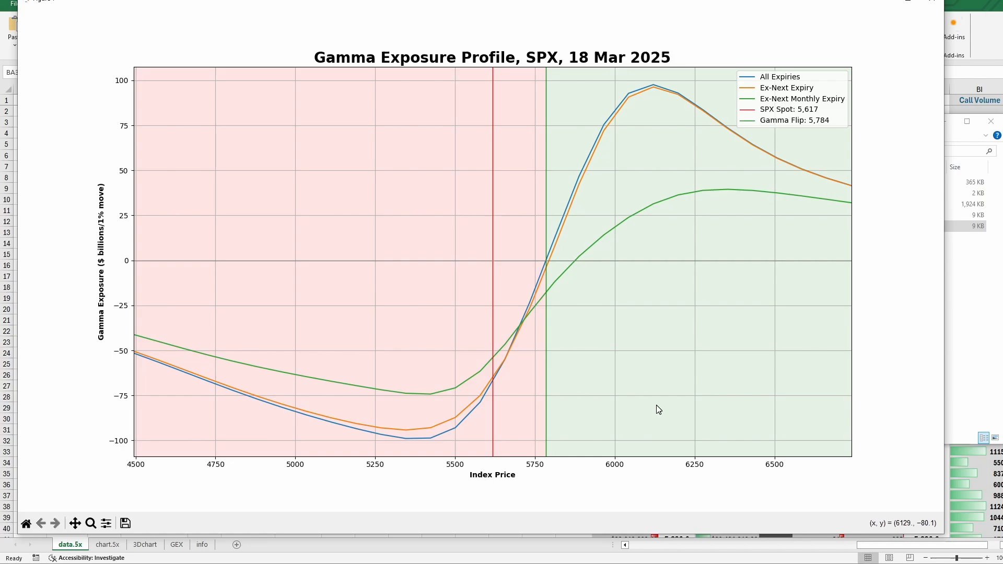
{"action": "mouse_move", "coordinate": [494, 265]}
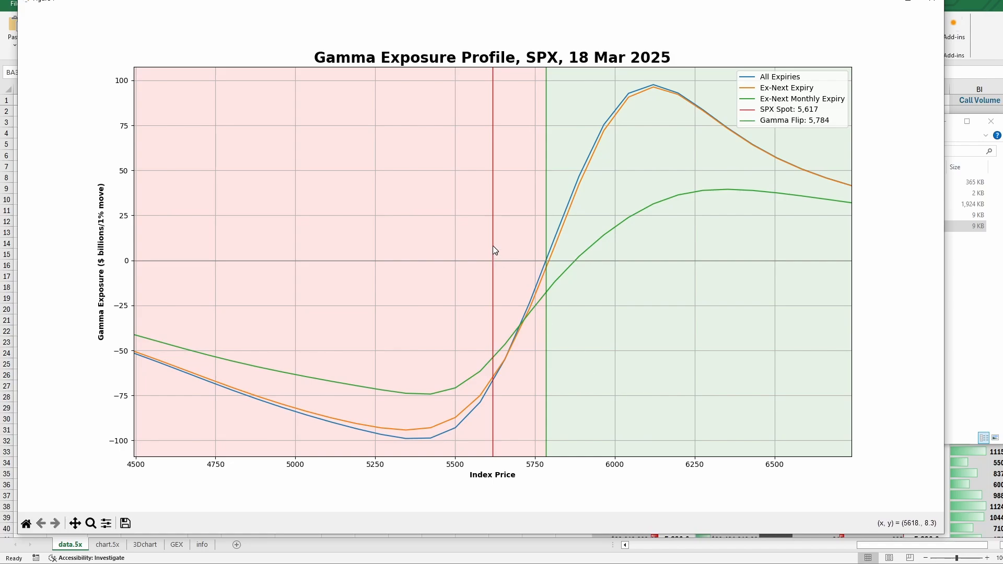
{"action": "mouse_move", "coordinate": [520, 286]}
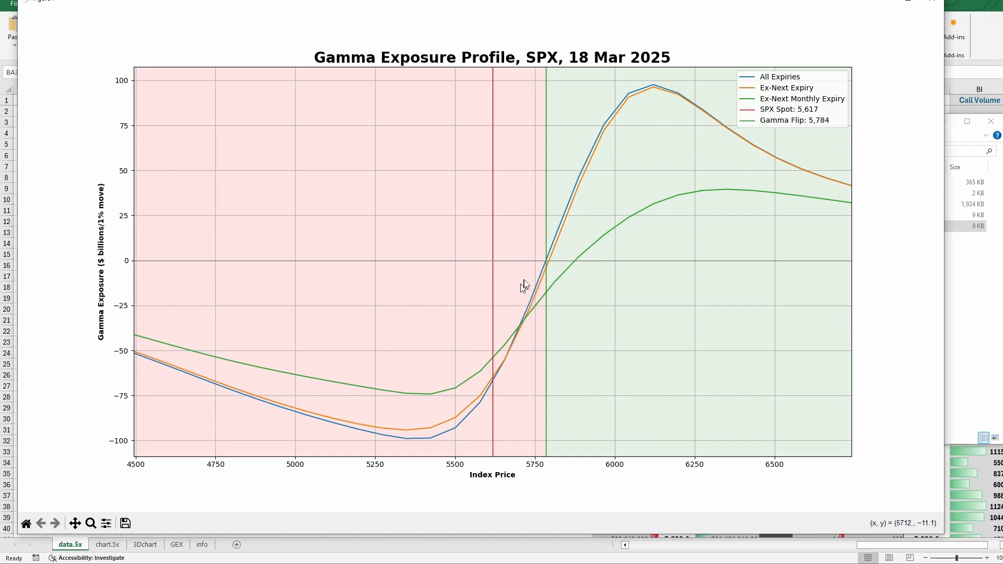
{"action": "mouse_move", "coordinate": [547, 229]}
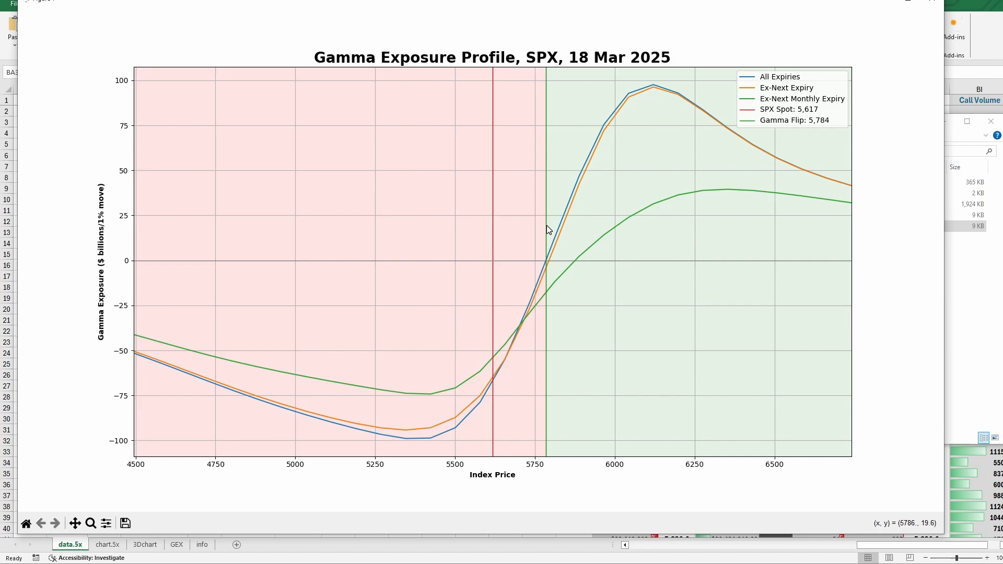
{"action": "mouse_move", "coordinate": [660, 132]}
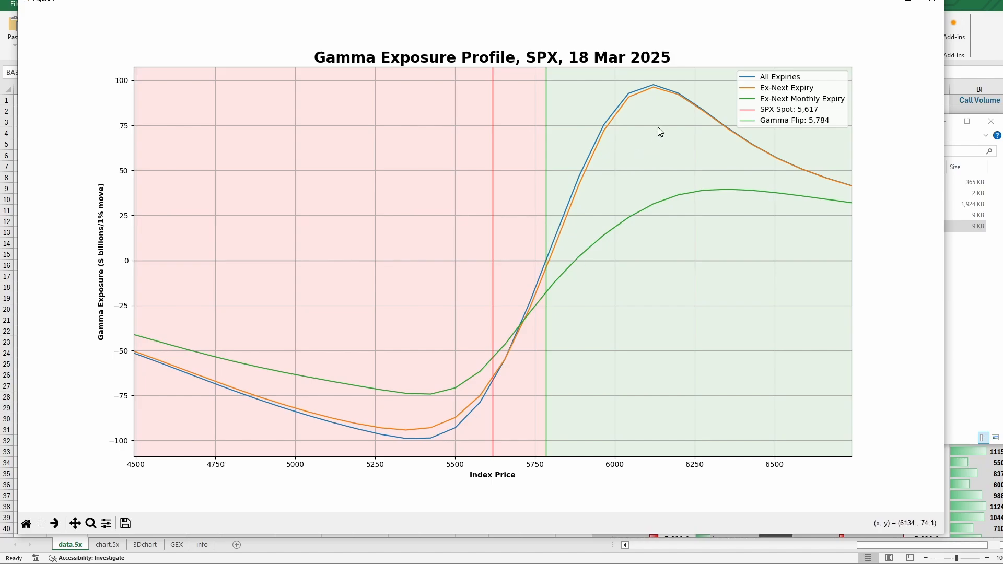
{"action": "mouse_move", "coordinate": [709, 192]}
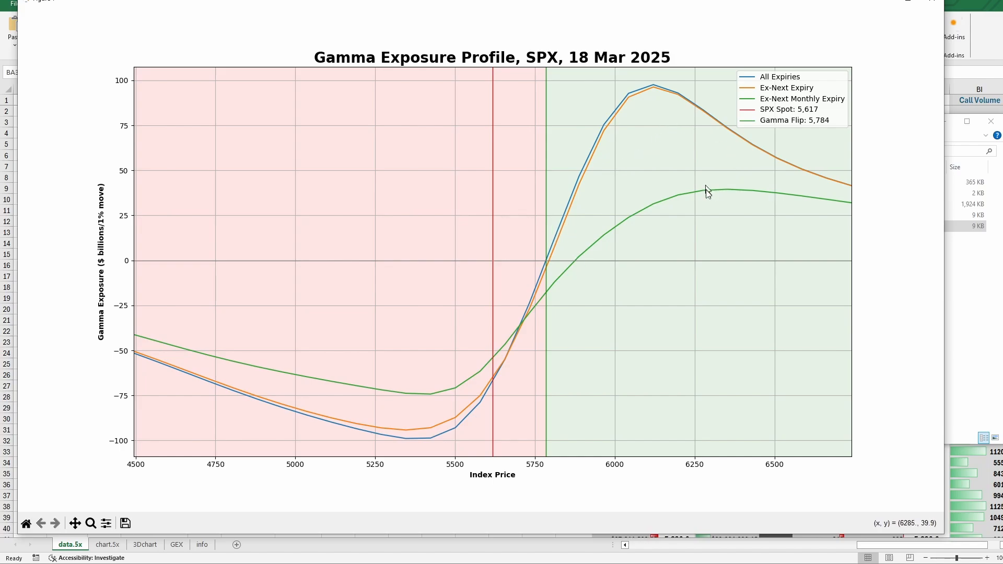
{"action": "mouse_move", "coordinate": [704, 194]}
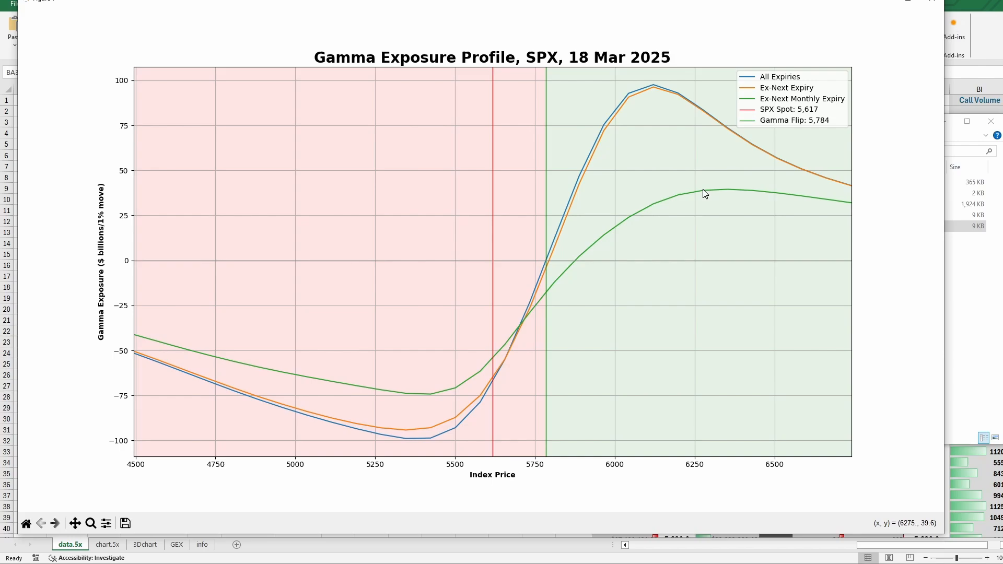
{"action": "mouse_move", "coordinate": [671, 215]}
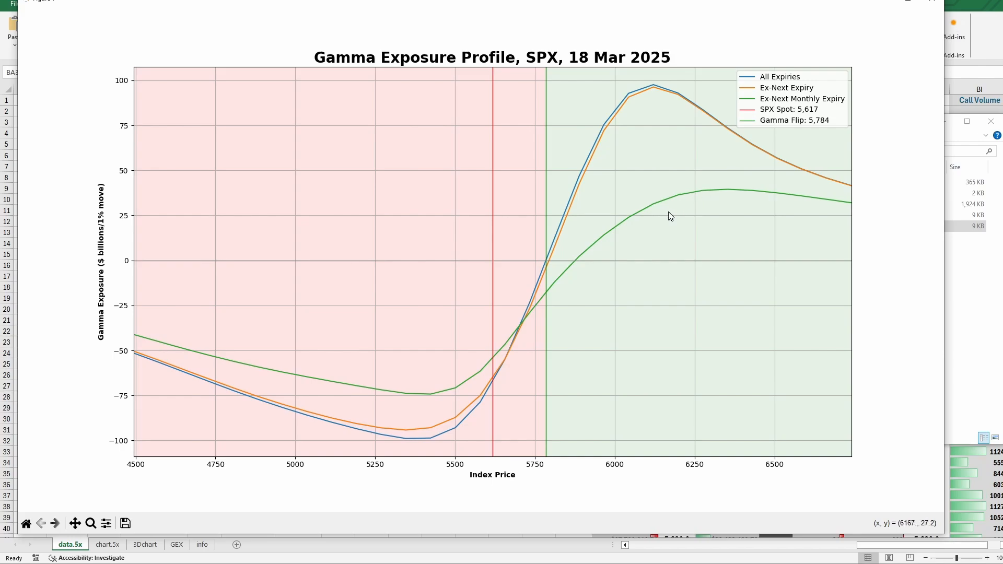
{"action": "mouse_move", "coordinate": [554, 261]}
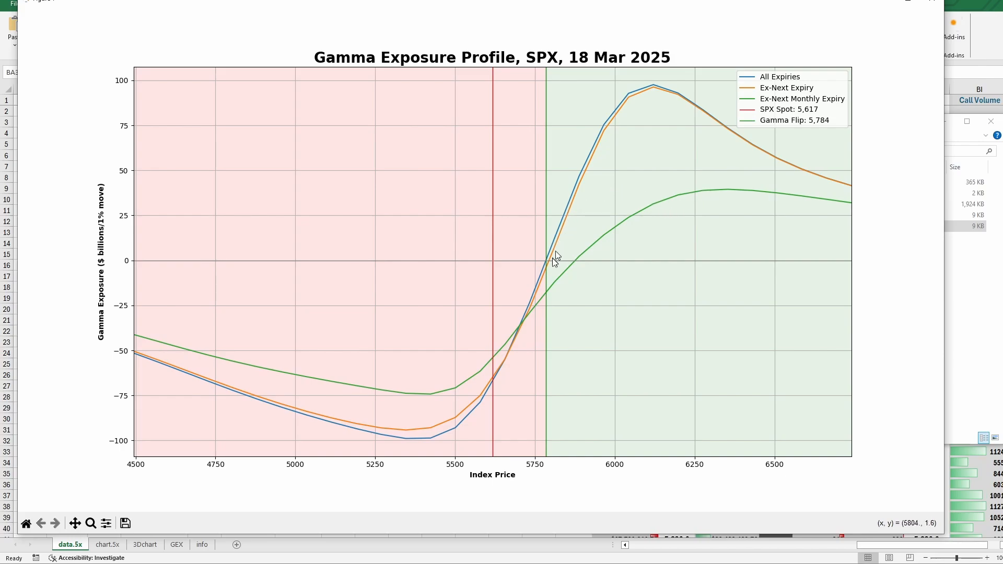
{"action": "mouse_move", "coordinate": [627, 98]}
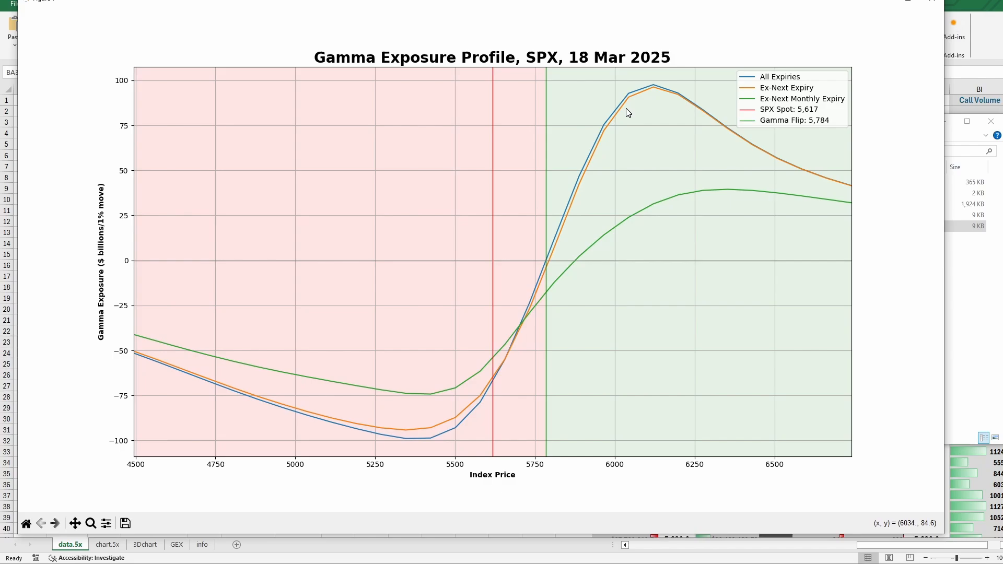
{"action": "mouse_move", "coordinate": [652, 89]}
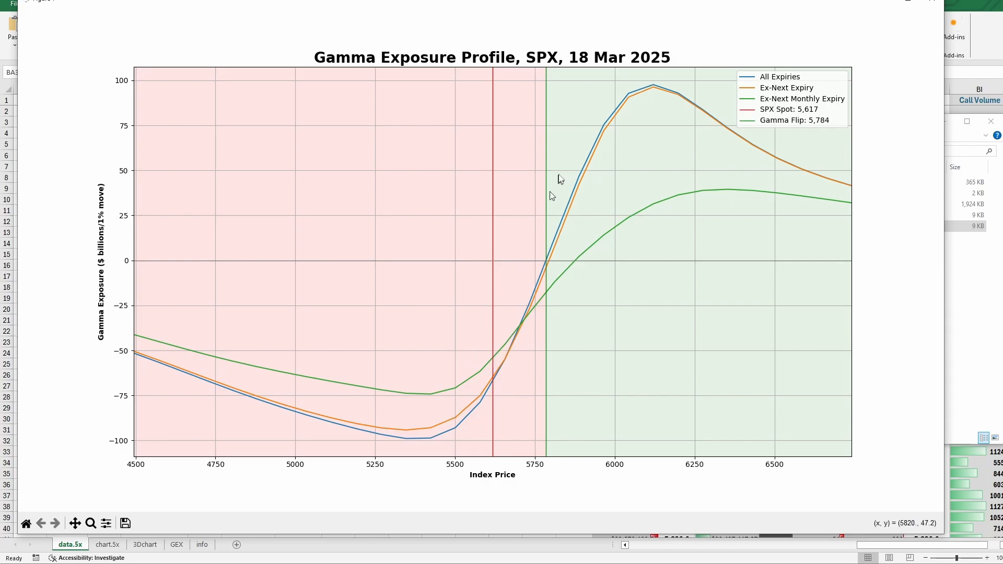
{"action": "mouse_move", "coordinate": [692, 43]}
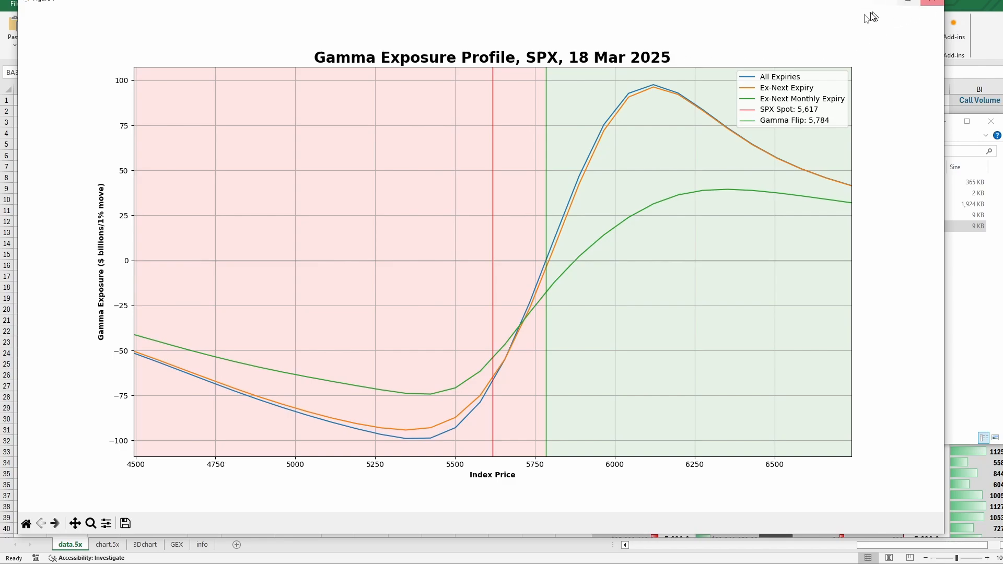
{"action": "mouse_move", "coordinate": [798, 42]}
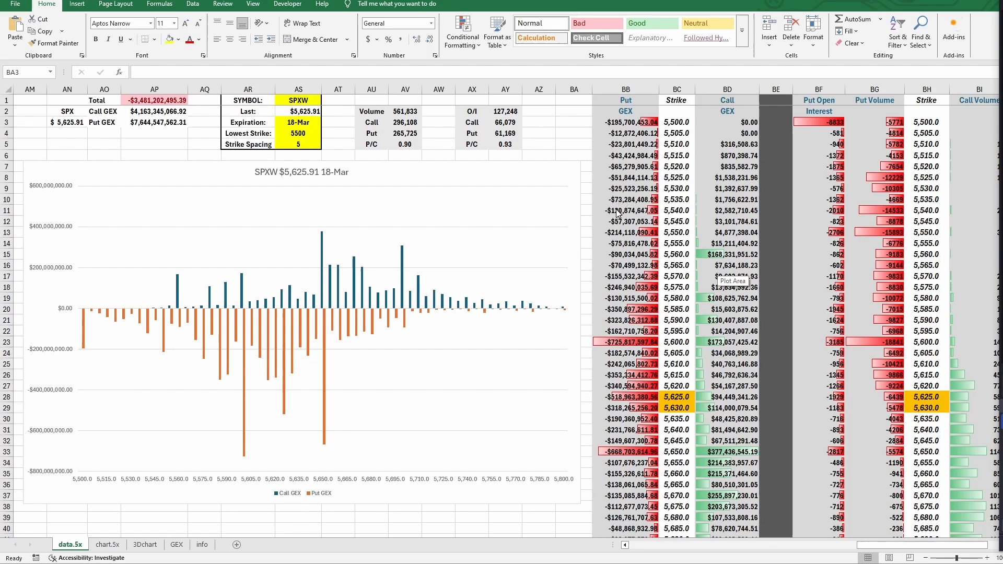
{"action": "mouse_move", "coordinate": [597, 209]}
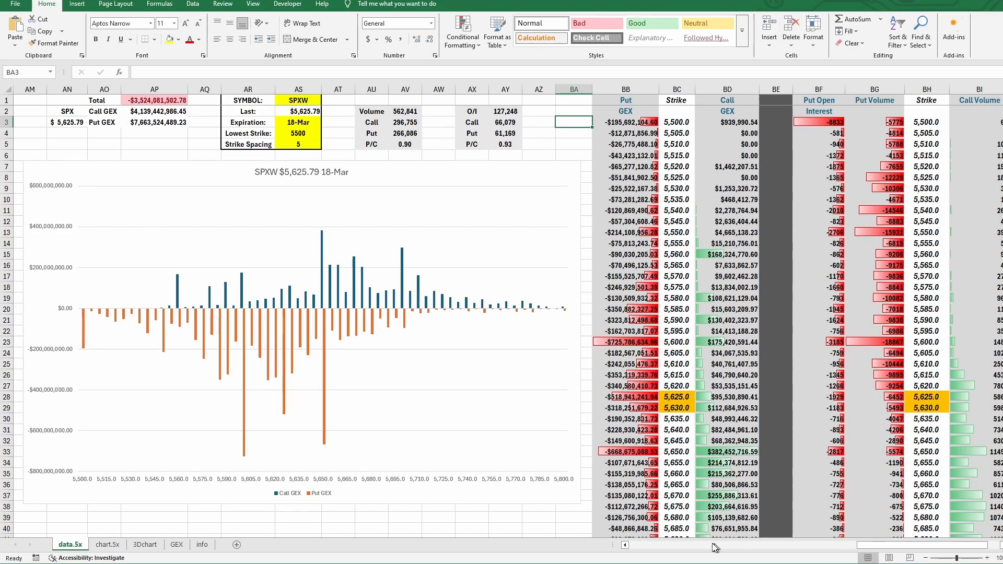
Scroll across the data.5x sheet to view the Put GEX/Call GEX columns and the 18-Mar chart.
{"action": "scroll", "scroll_direction": "left", "scroll_amount": 3}
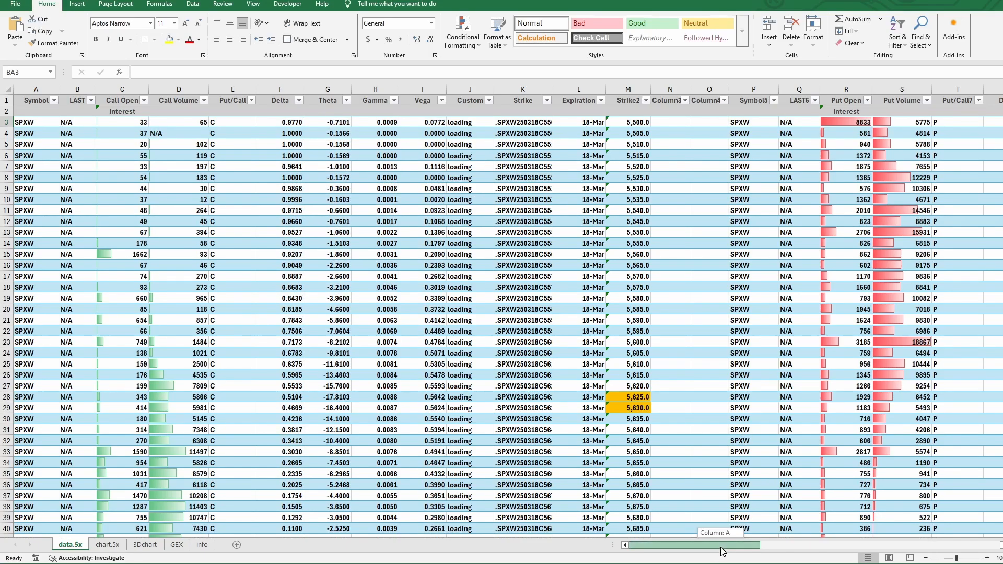
{"action": "scroll", "scroll_direction": "right", "scroll_amount": 3}
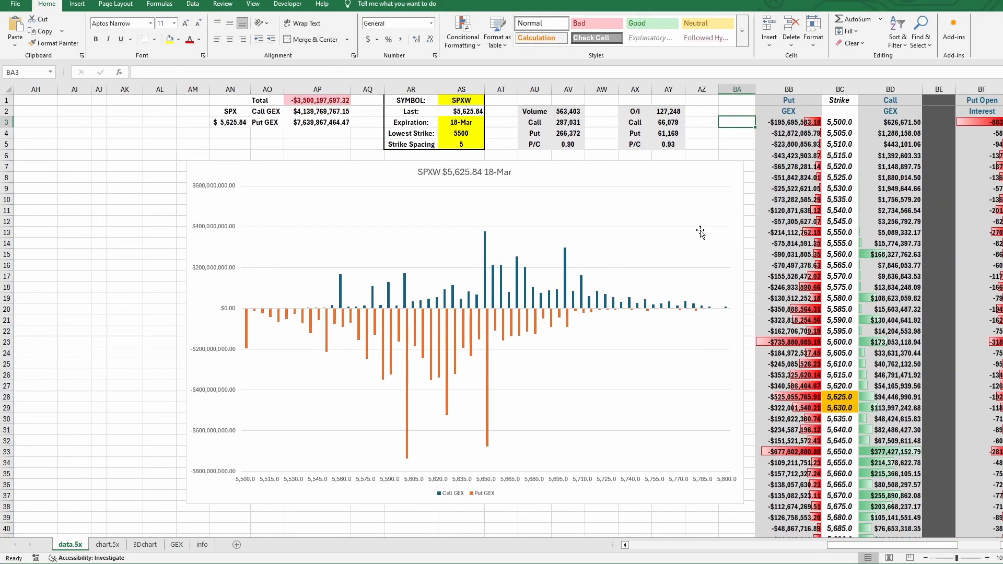
{"action": "mouse_move", "coordinate": [700, 231]}
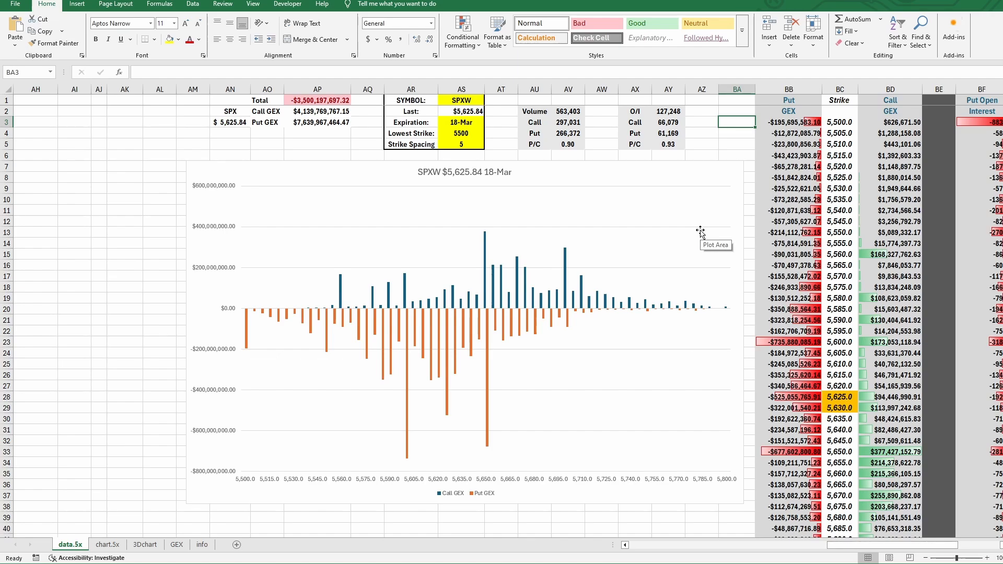
{"action": "left_click", "coordinate": [788, 121]}
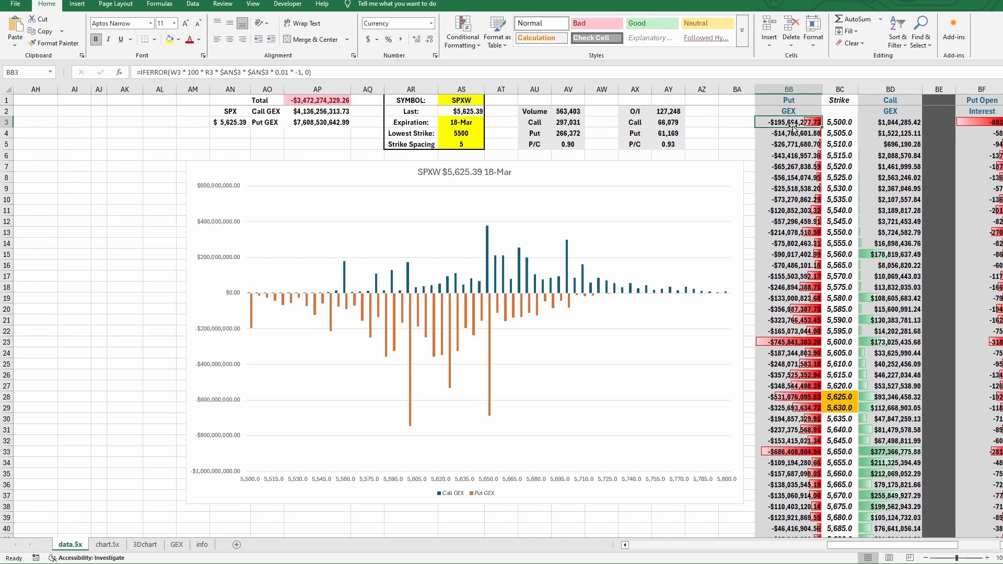
{"action": "left_click", "coordinate": [894, 123]}
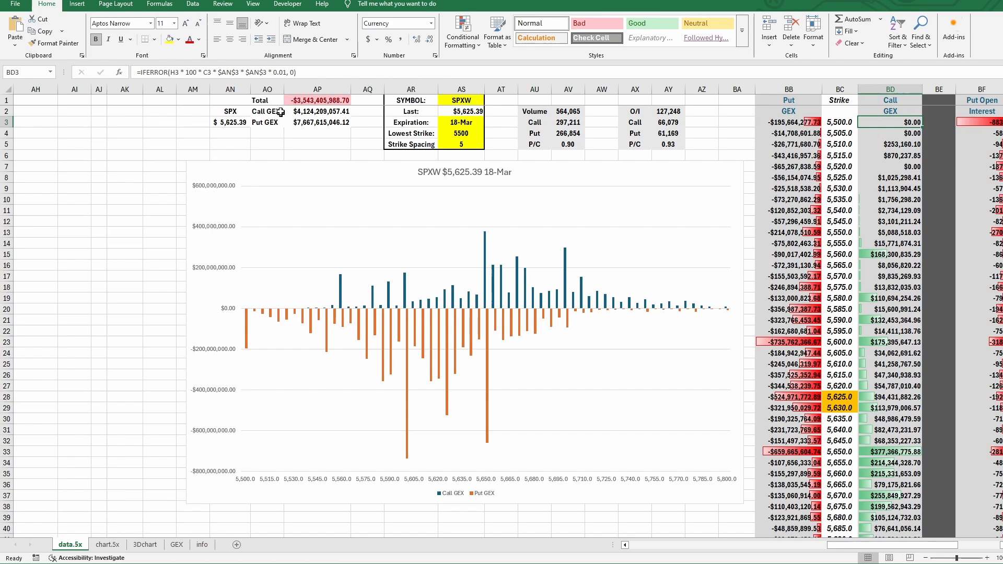
{"action": "mouse_move", "coordinate": [300, 117]}
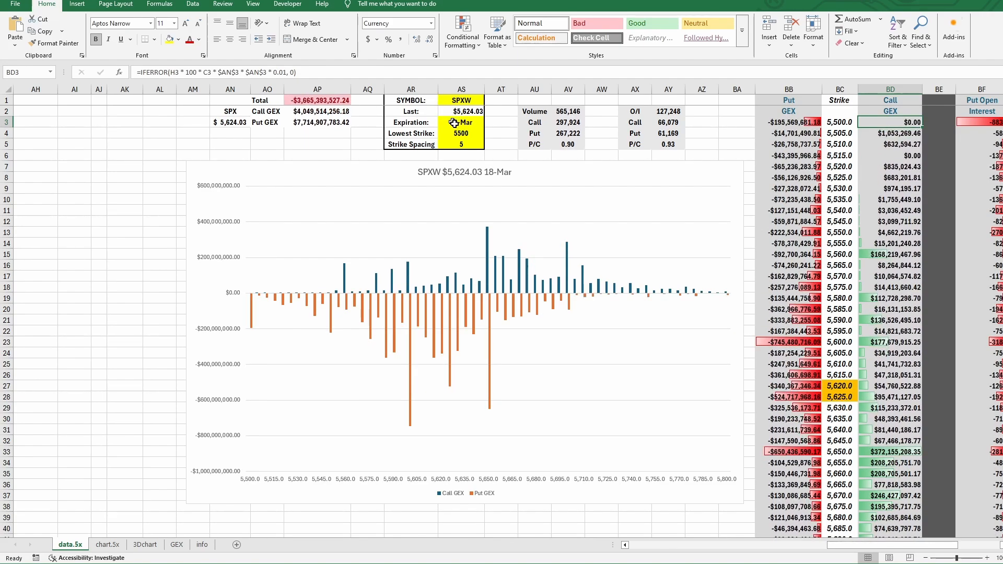
Enter the 3/21 expiration date in the sheet so the GEX table and chart recalculate.
{"action": "left_click", "coordinate": [461, 122]}
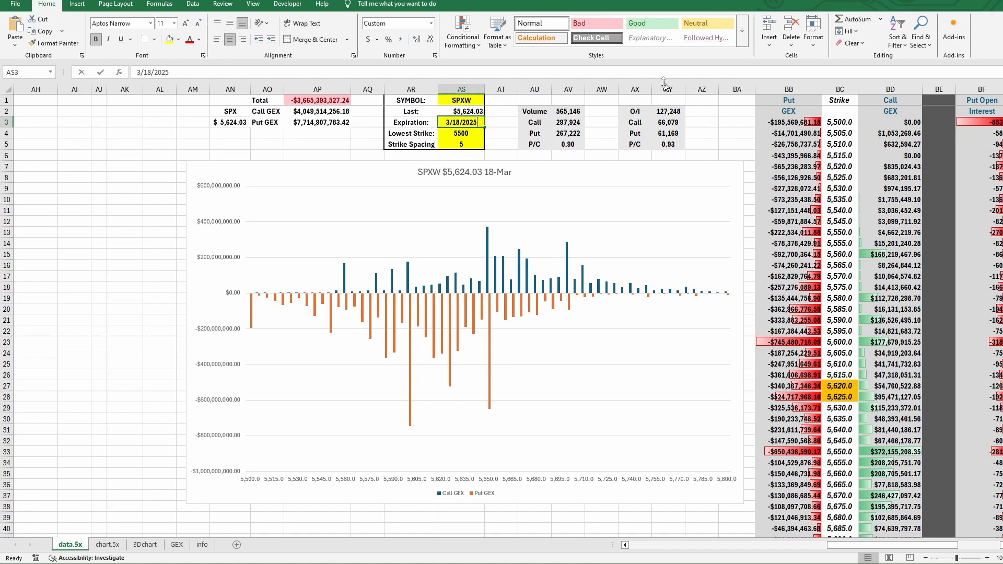
{"action": "type", "text": "3/"}
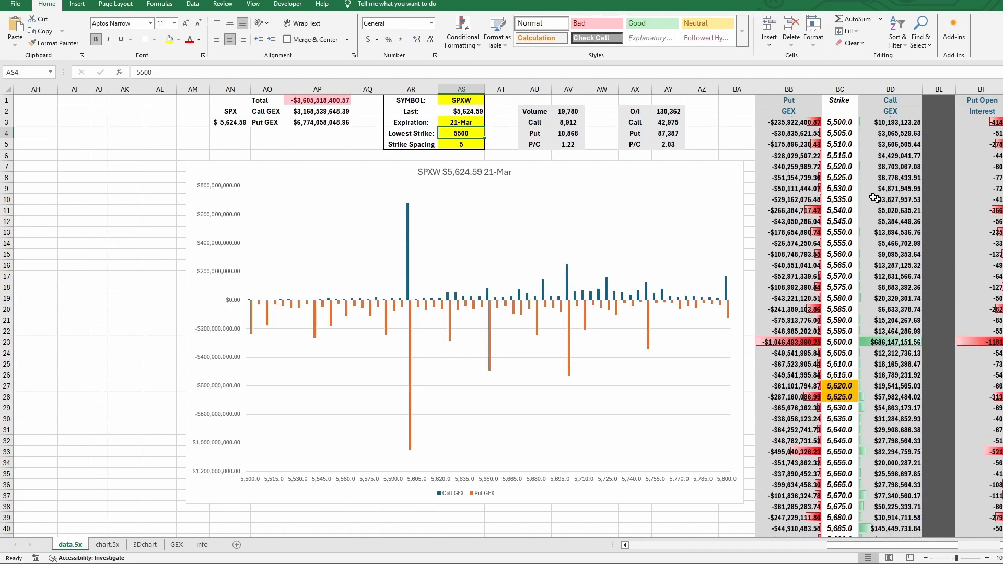
{"action": "mouse_move", "coordinate": [855, 230]}
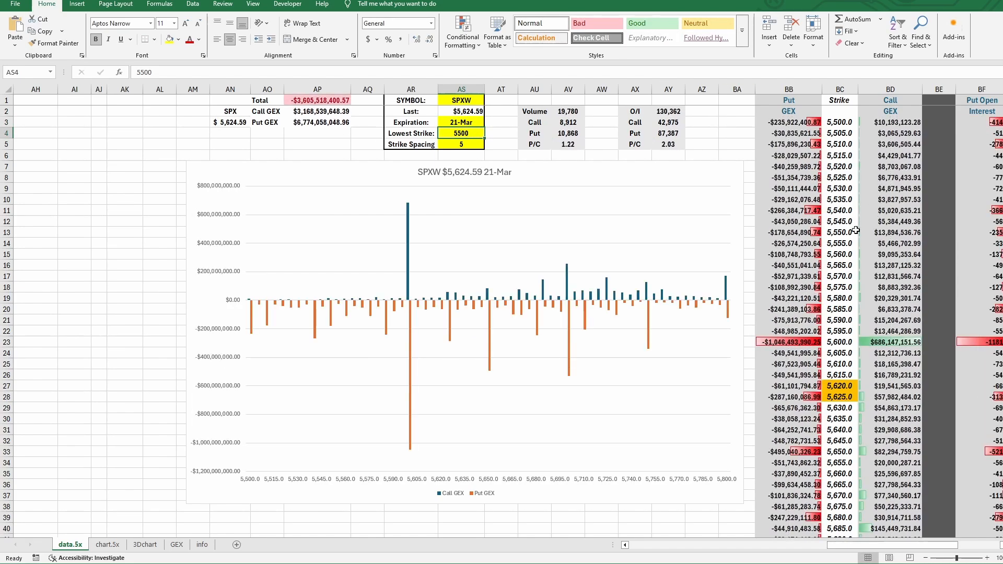
{"action": "mouse_move", "coordinate": [853, 198]}
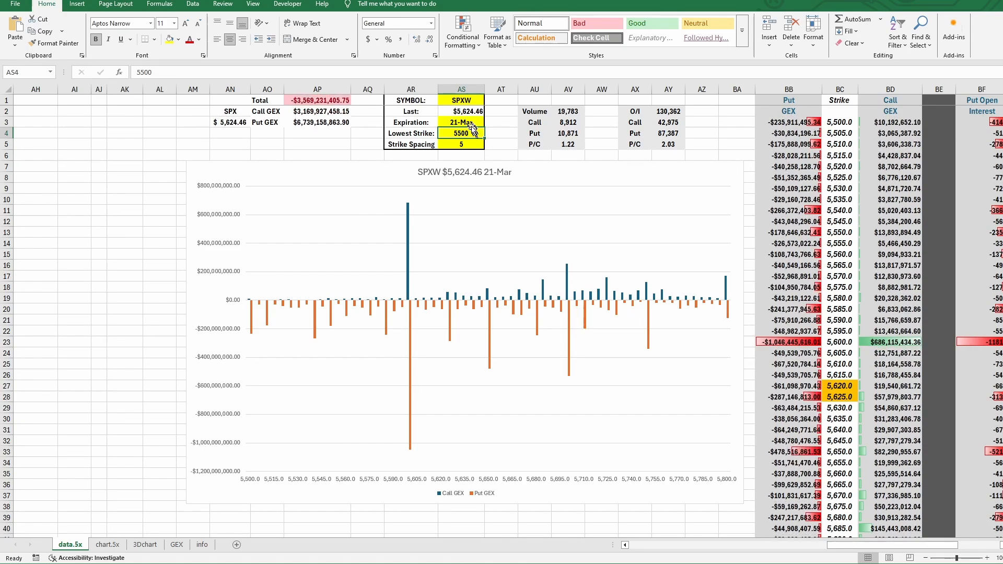
{"action": "scroll", "scroll_direction": "down", "scroll_amount": 3}
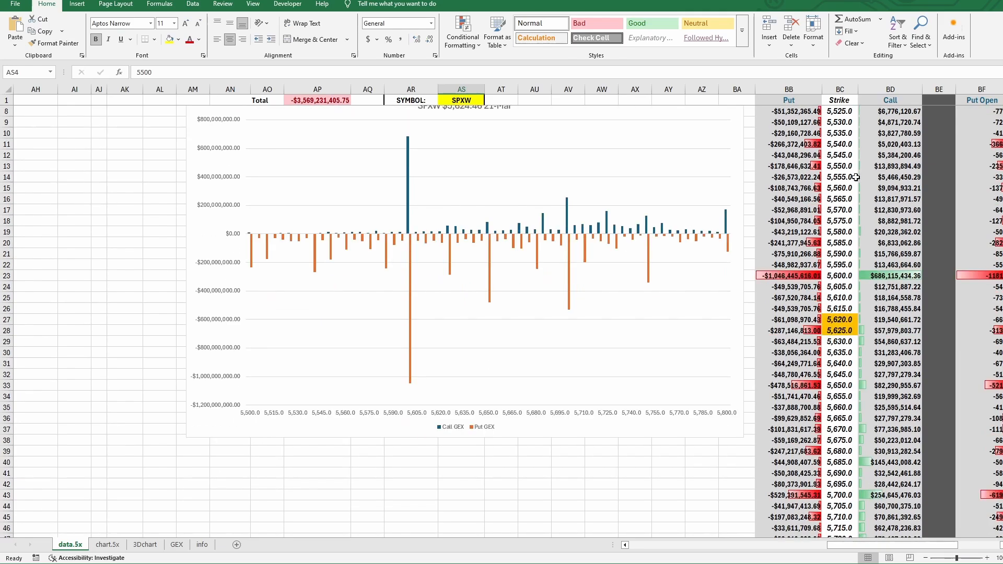
{"action": "scroll", "scroll_direction": "down", "scroll_amount": 3}
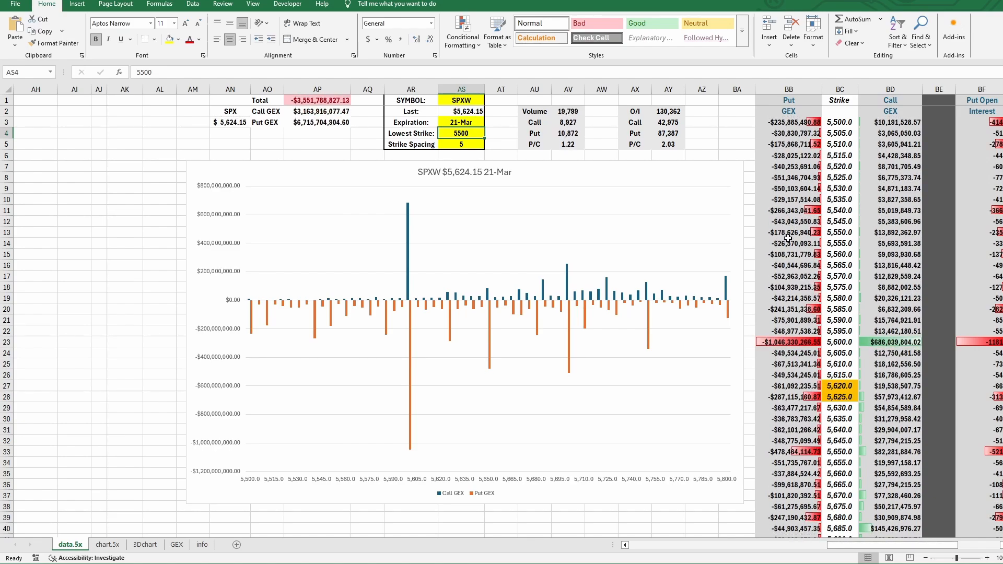
{"action": "mouse_move", "coordinate": [789, 249]}
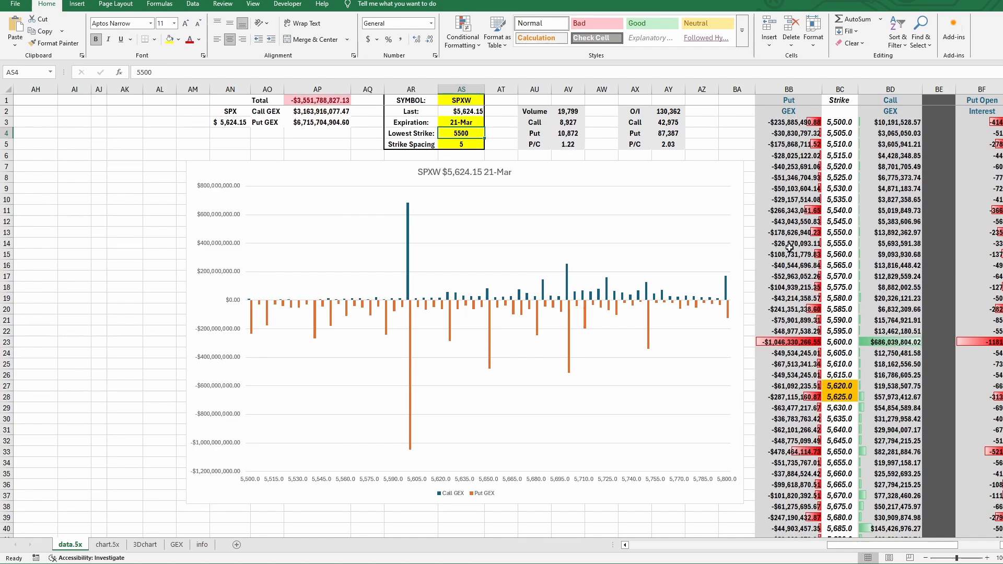
{"action": "mouse_move", "coordinate": [782, 249]}
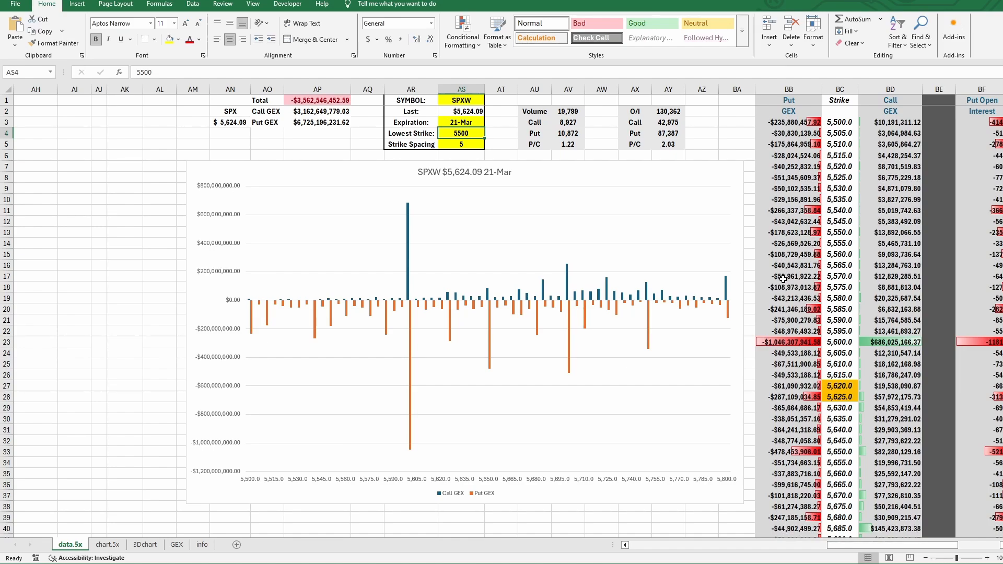
{"action": "mouse_move", "coordinate": [773, 283]}
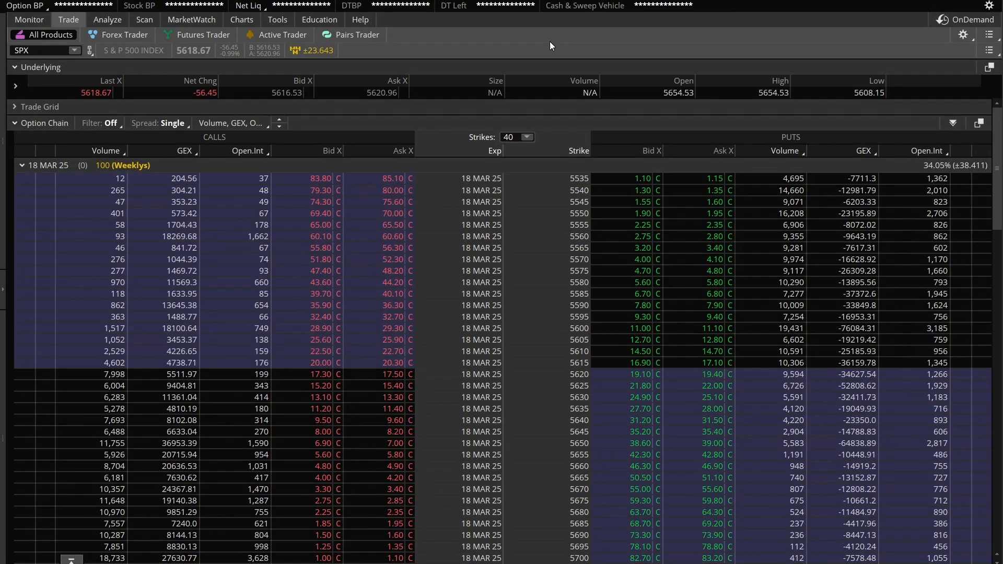
{"action": "mouse_move", "coordinate": [546, 182]}
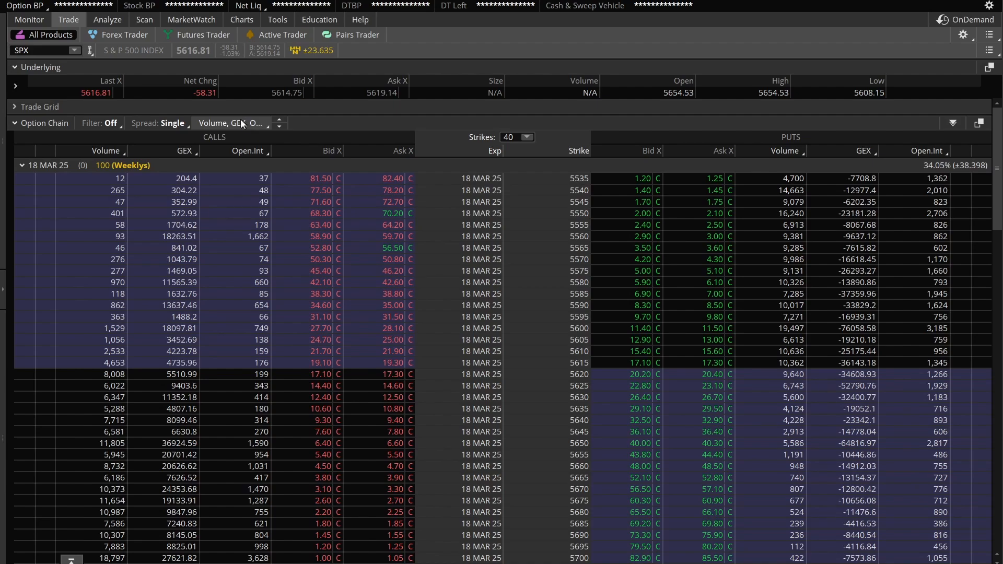
Review the chain's column set (Volume, GEX, Open Interest) in Customize Column Sets and close it.
{"action": "left_click", "coordinate": [230, 123]}
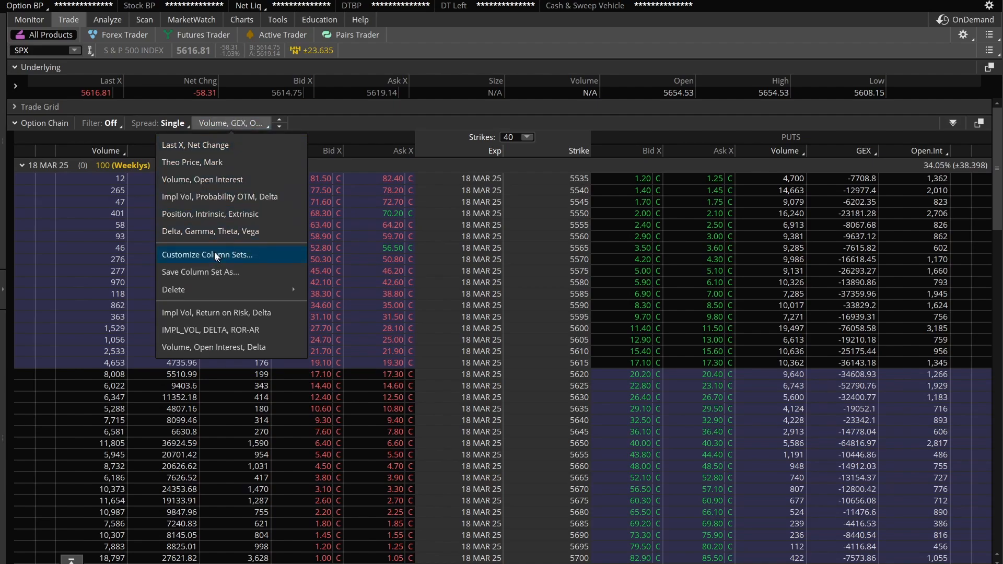
{"action": "left_click", "coordinate": [207, 254]}
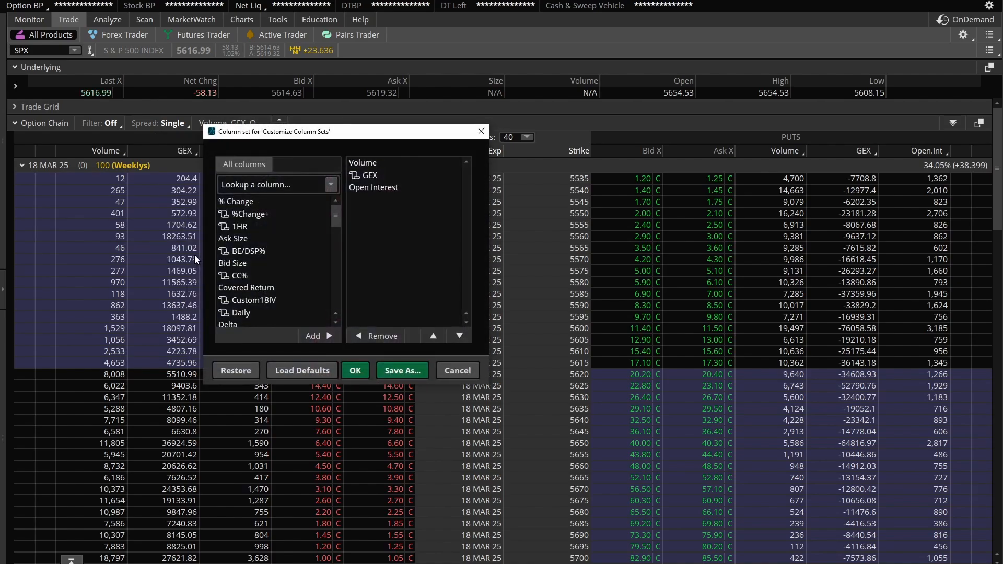
{"action": "left_click", "coordinate": [368, 176]}
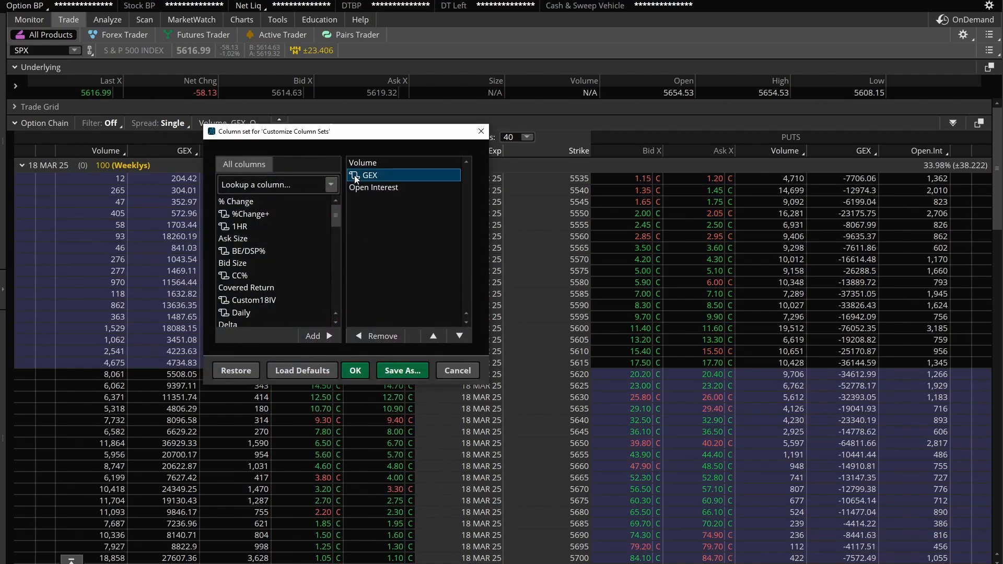
{"action": "double_click", "coordinate": [371, 175]}
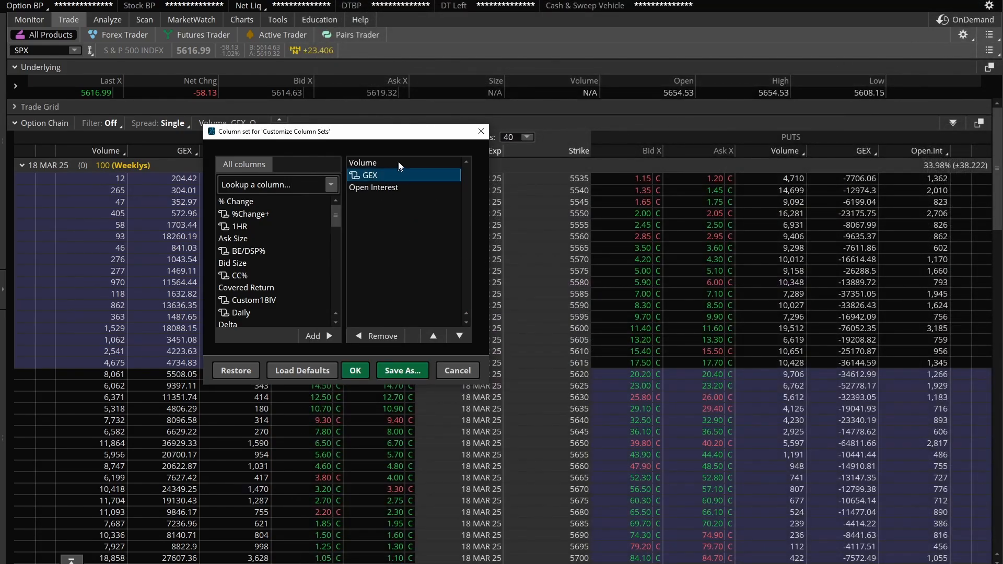
{"action": "left_click", "coordinate": [355, 369]}
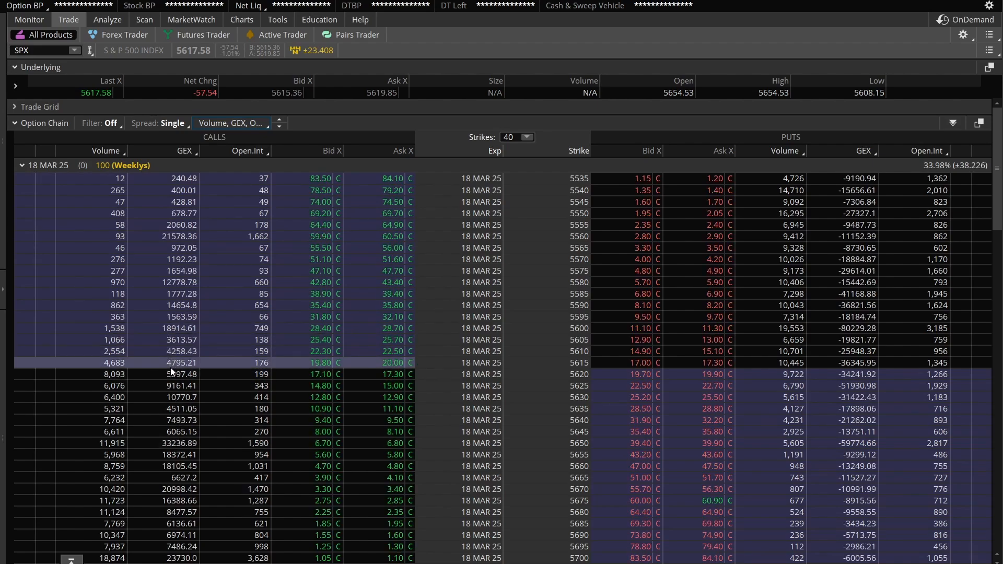
{"action": "mouse_move", "coordinate": [163, 374]}
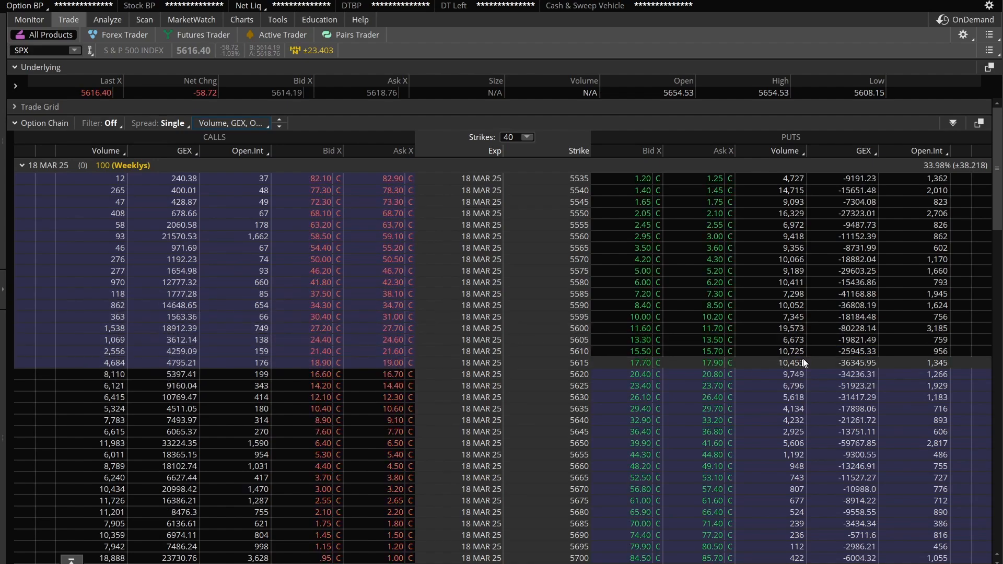
{"action": "mouse_move", "coordinate": [214, 181]}
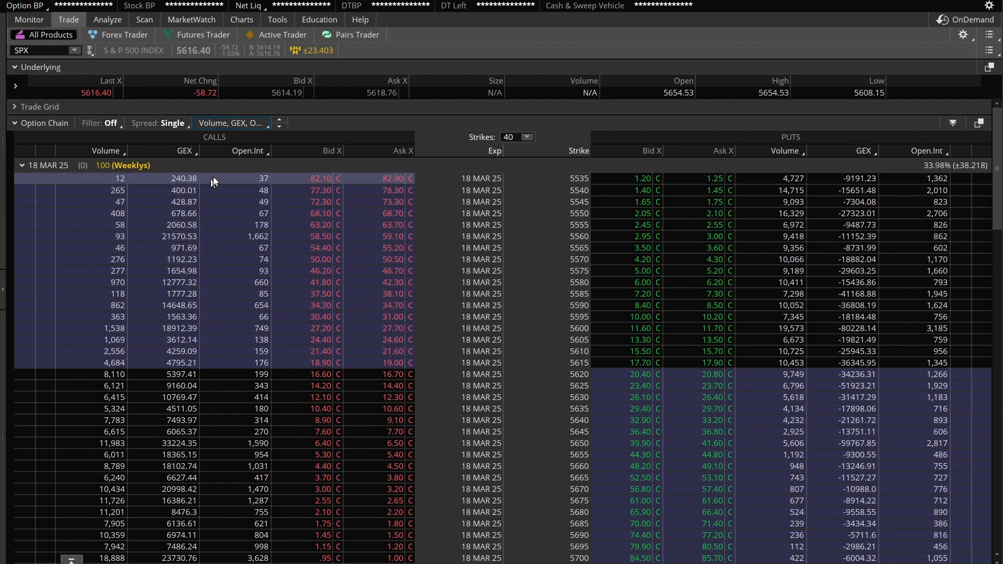
{"action": "mouse_move", "coordinate": [747, 310]}
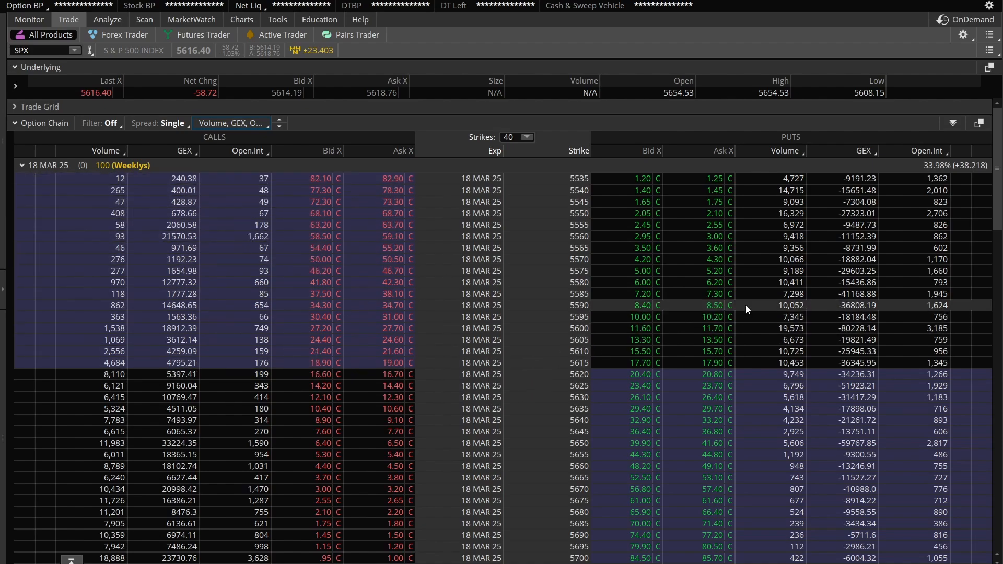
{"action": "mouse_move", "coordinate": [459, 300]}
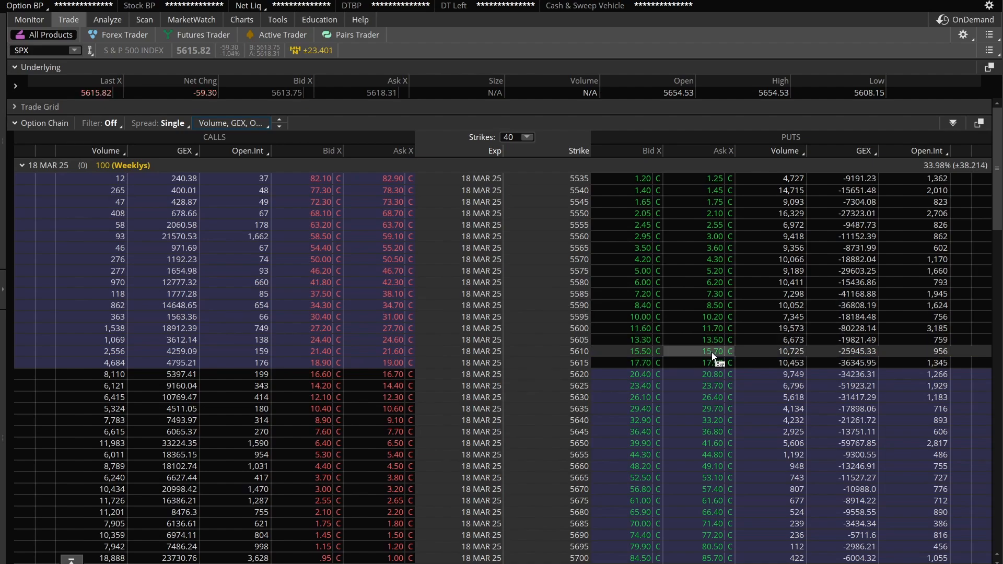
{"action": "mouse_move", "coordinate": [792, 382]}
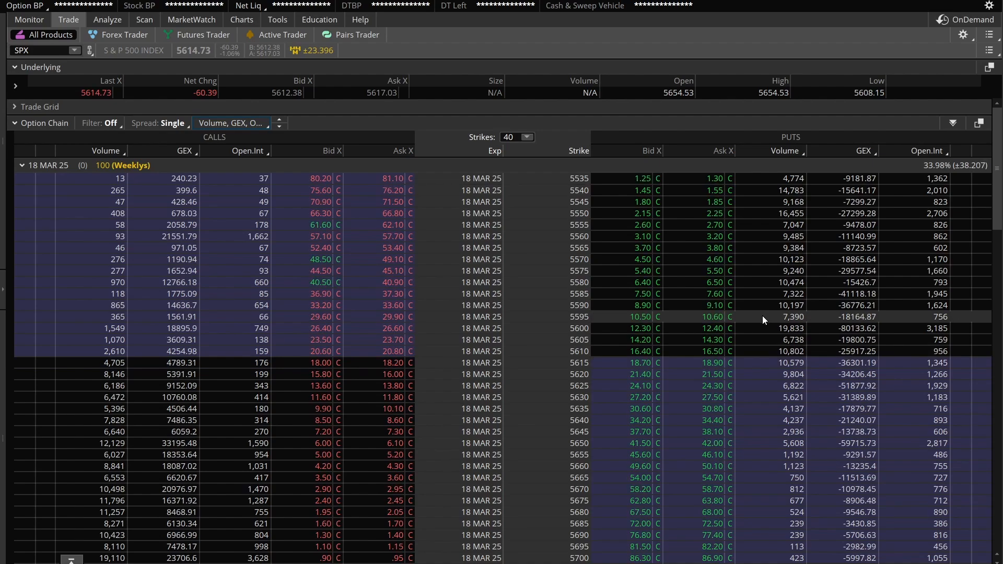
{"action": "mouse_move", "coordinate": [742, 328]}
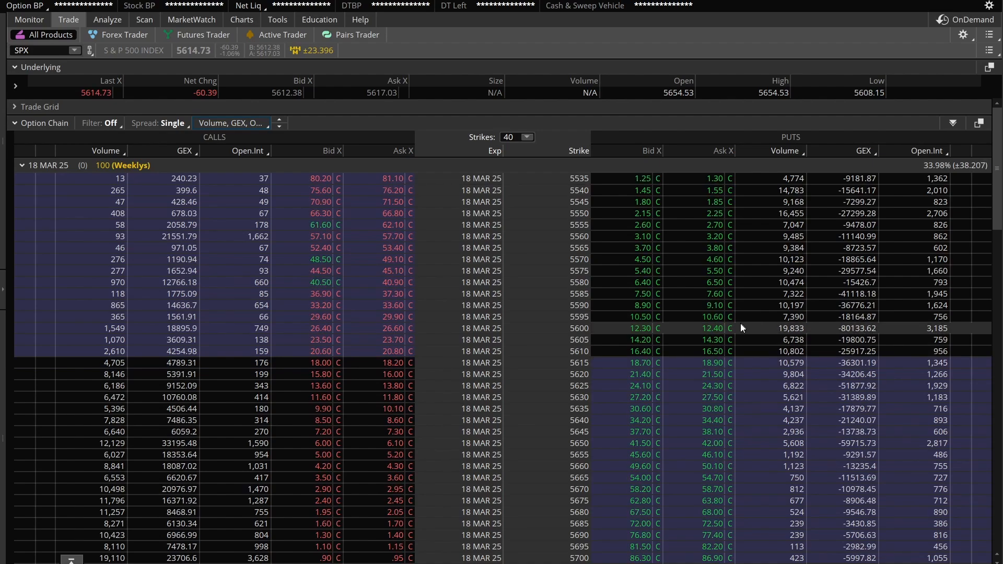
{"action": "mouse_move", "coordinate": [727, 340]}
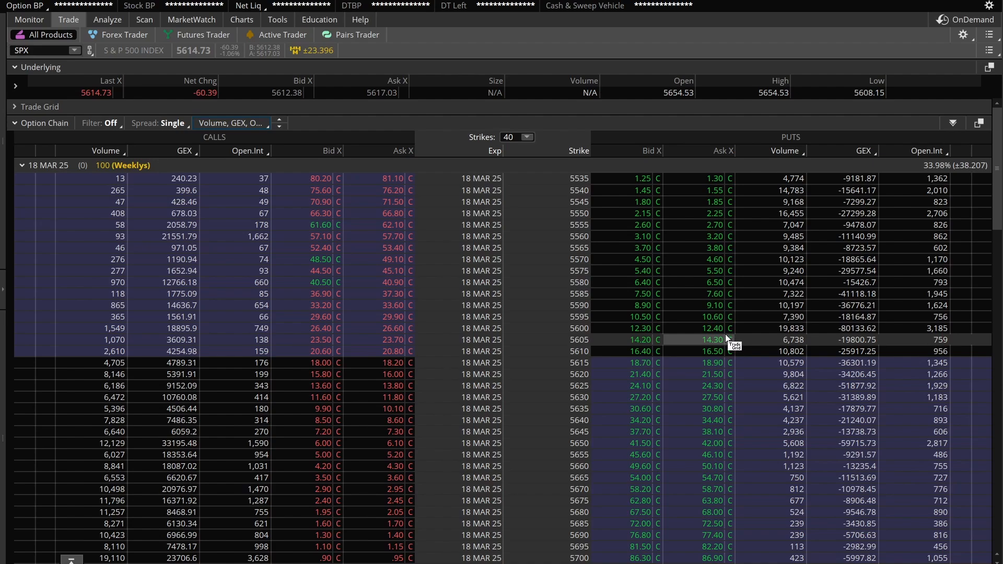
{"action": "mouse_move", "coordinate": [412, 115]}
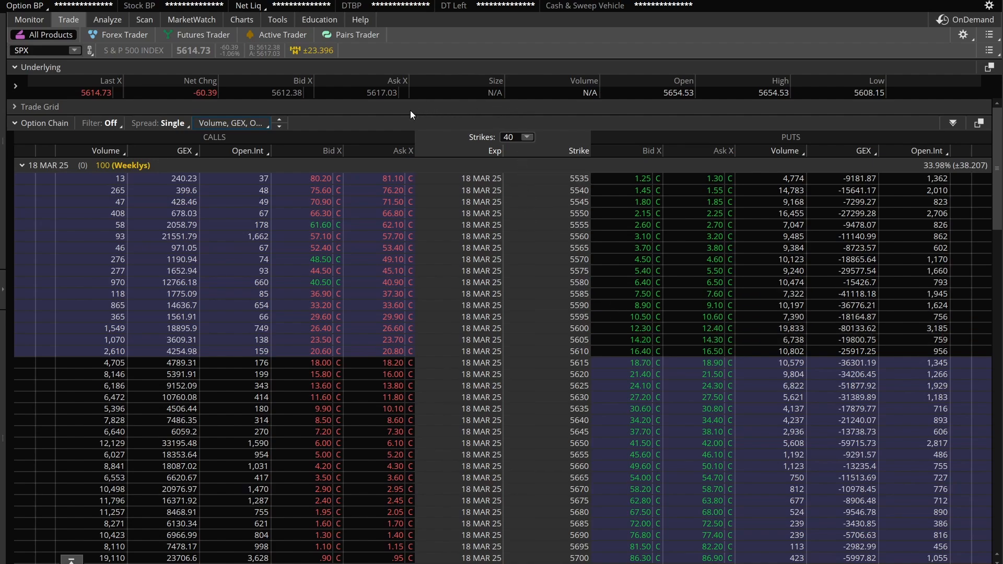
{"action": "mouse_move", "coordinate": [413, 126]}
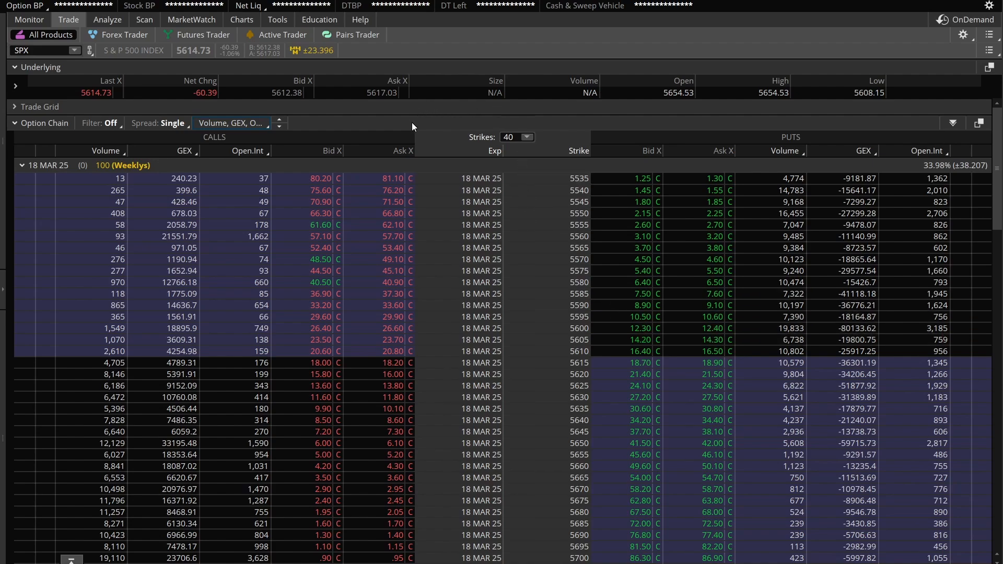